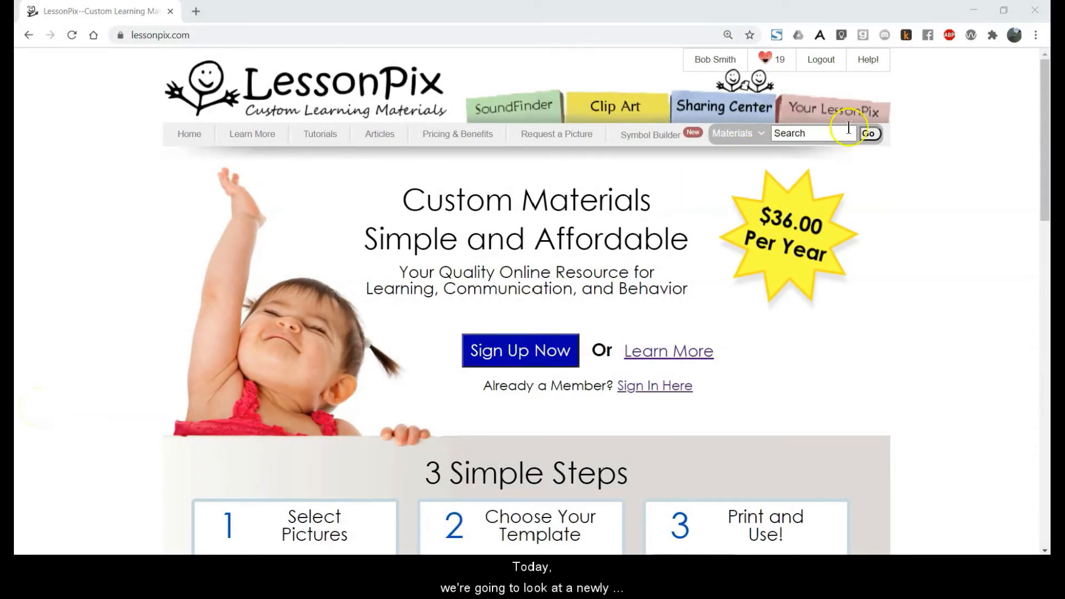
- Place the mower picture on the bingo slide and create a tray-picture spinner in the Play add-in
{"action": "left_click", "coordinate": [835, 110]}
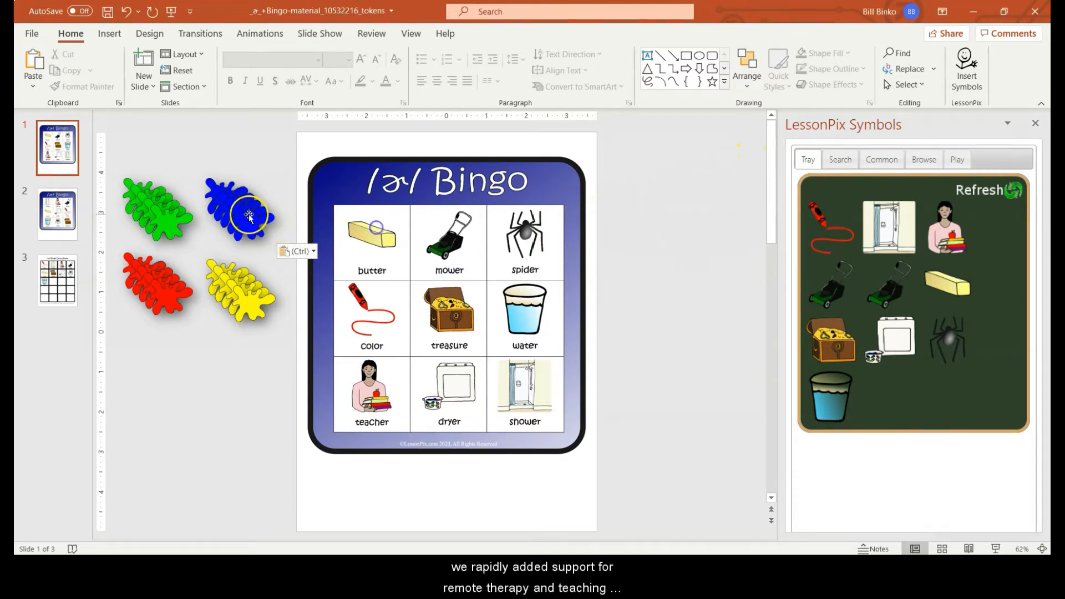
{"action": "left_click", "coordinate": [241, 218]}
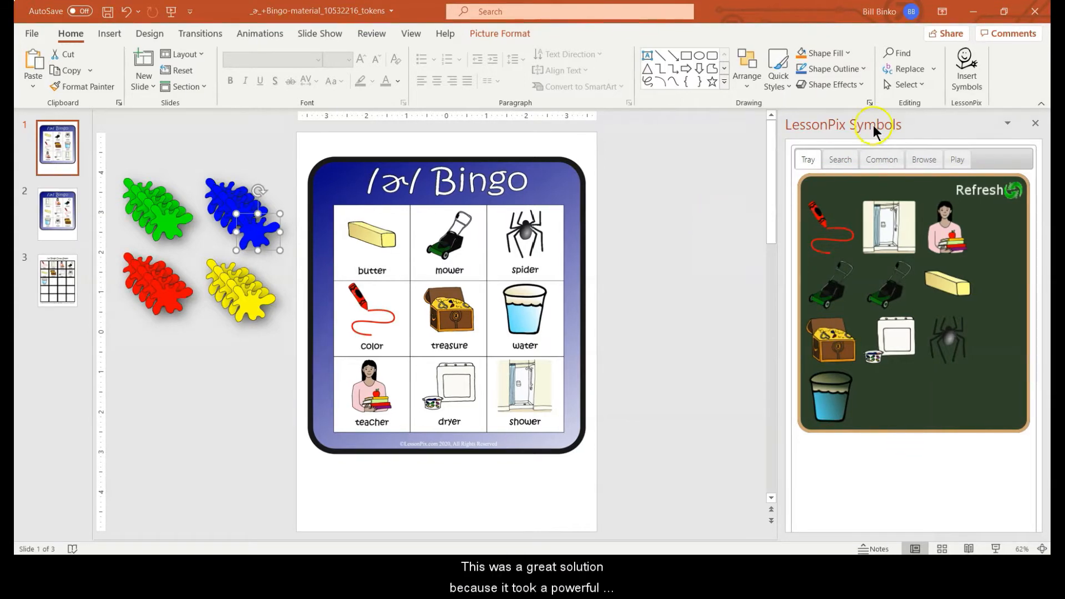
{"action": "mouse_move", "coordinate": [747, 169]}
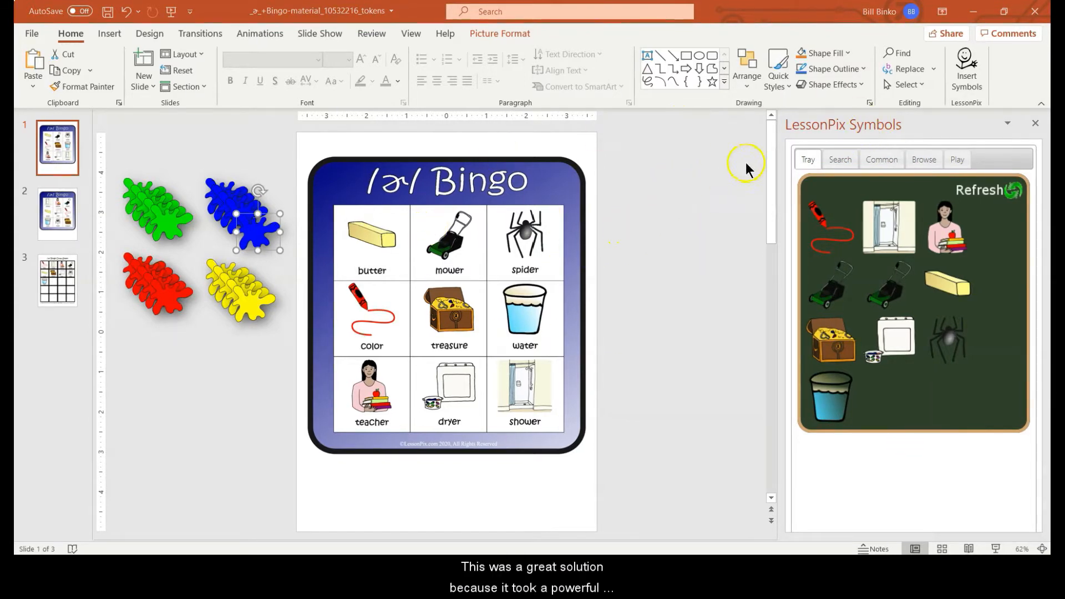
{"action": "mouse_move", "coordinate": [961, 235]}
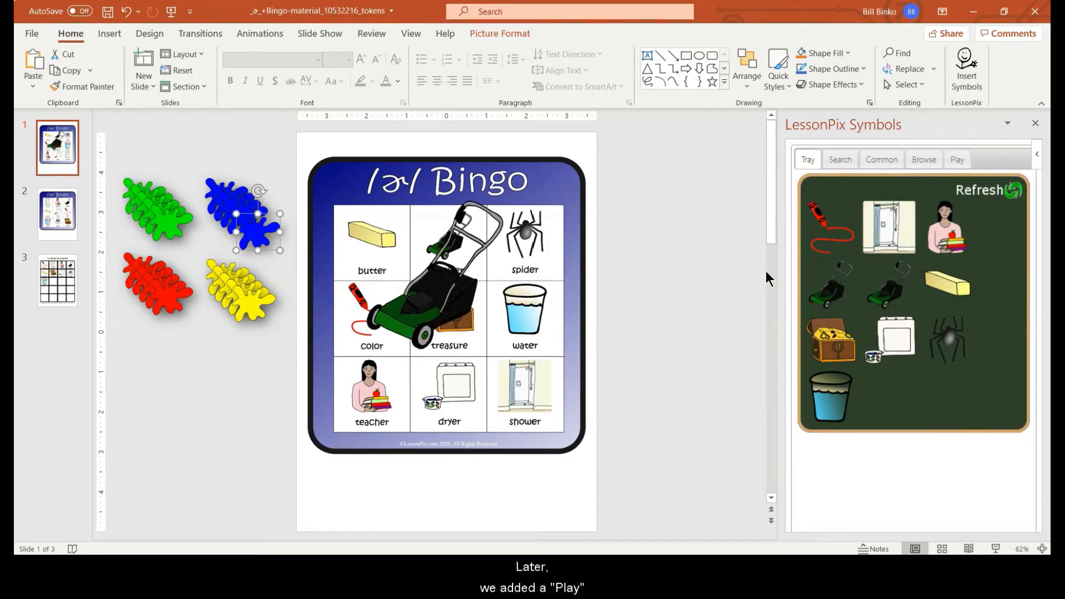
{"action": "left_click", "coordinate": [957, 159]}
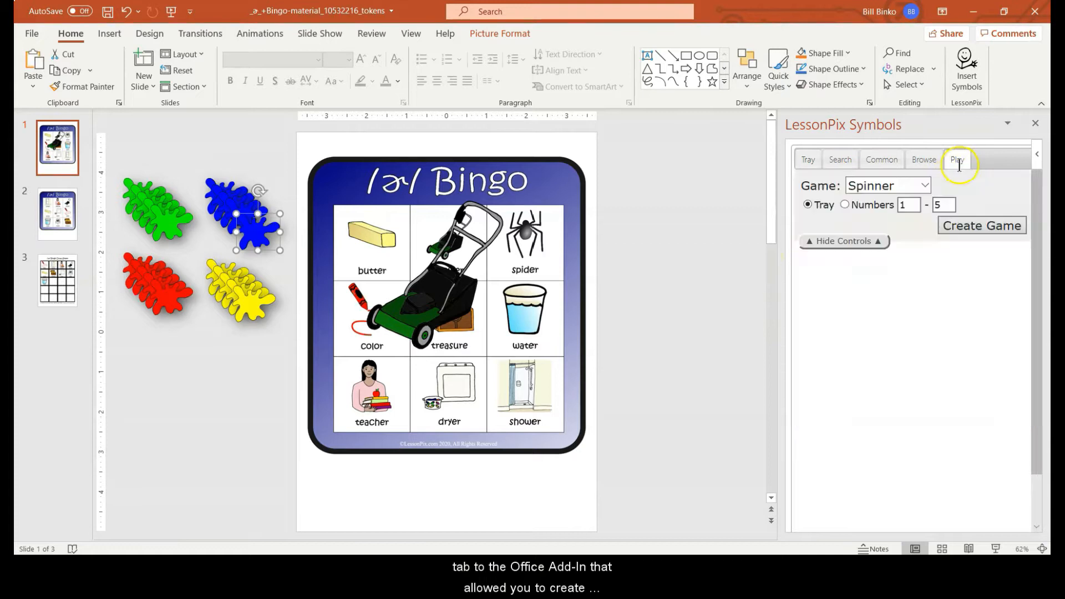
{"action": "left_click", "coordinate": [981, 225]}
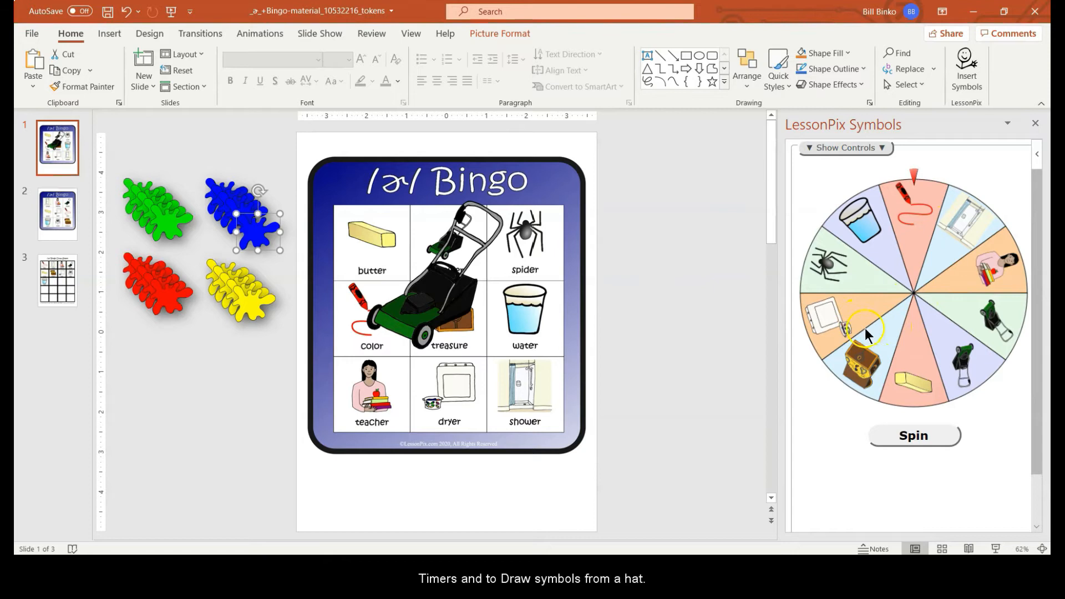
{"action": "mouse_move", "coordinate": [819, 425]}
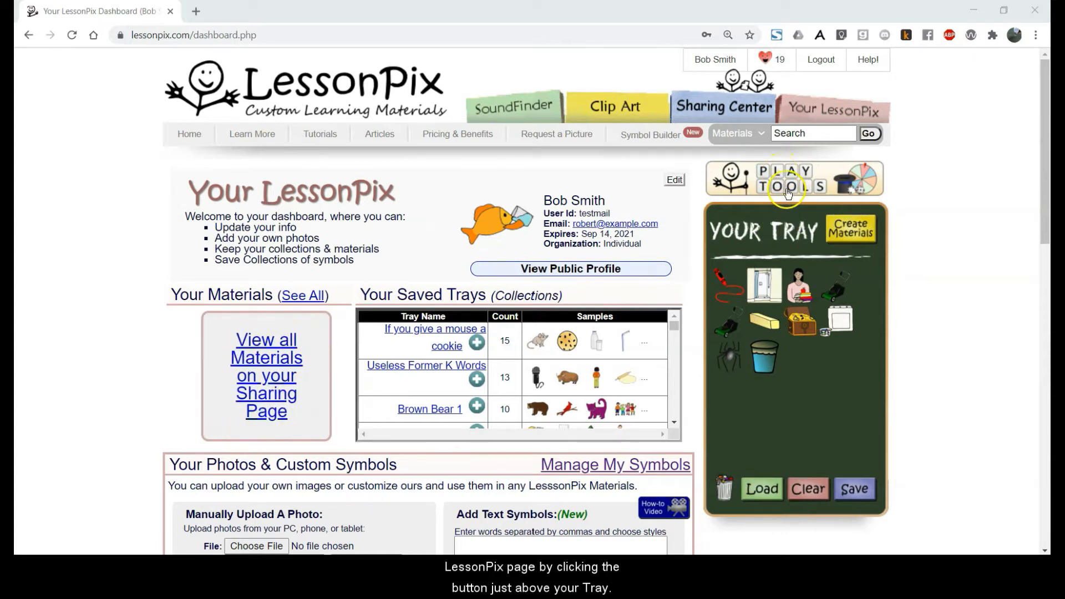
- Launch the Play Tools pop-up window from the dashboard above Your Tray
{"action": "left_click", "coordinate": [793, 178]}
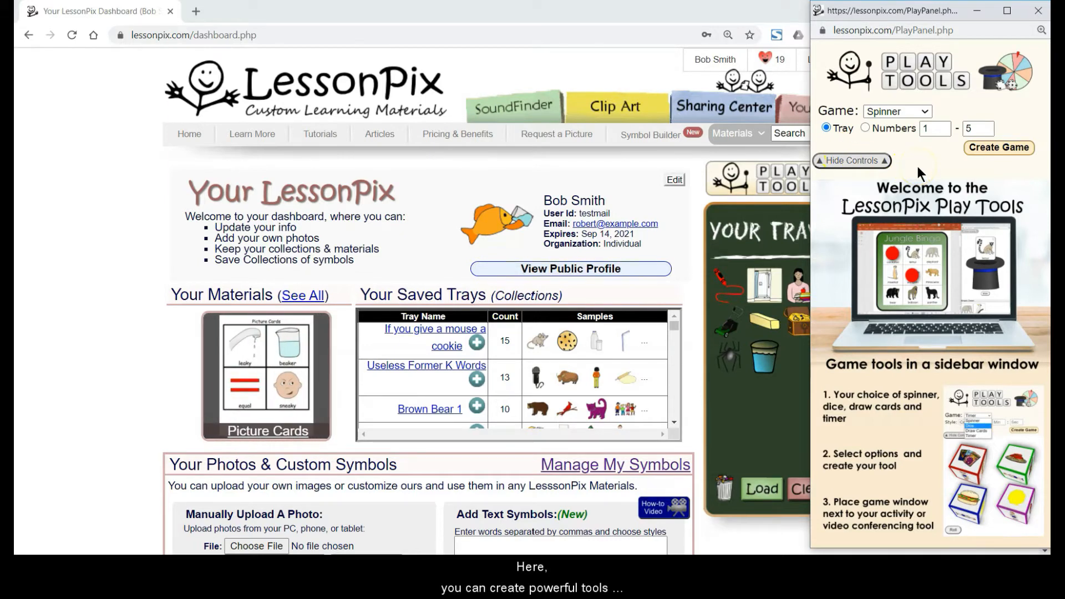
{"action": "left_click", "coordinate": [896, 111]}
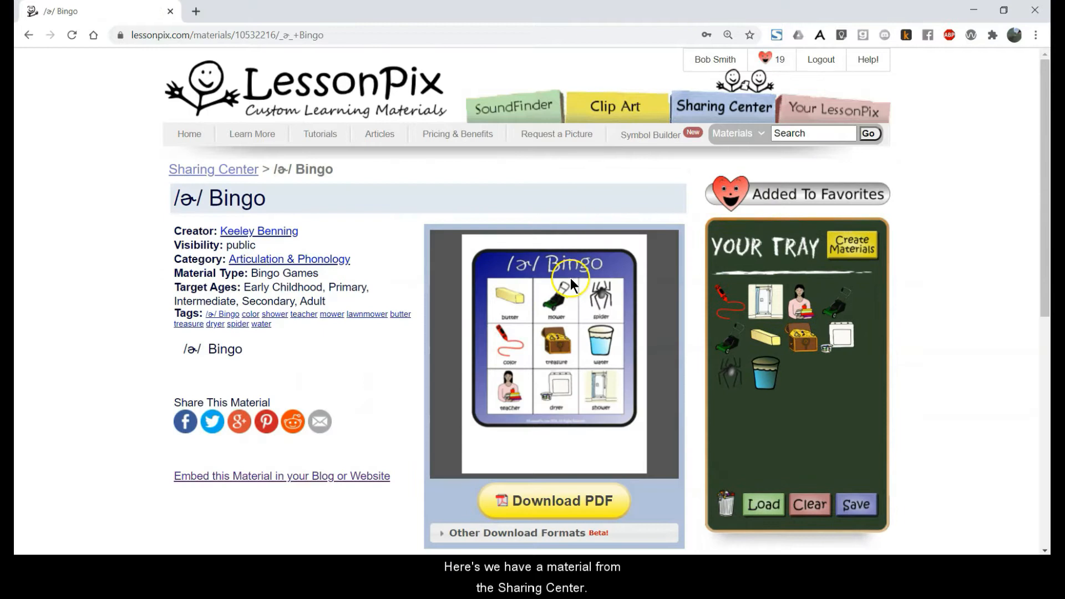
{"action": "mouse_move", "coordinate": [442, 338]}
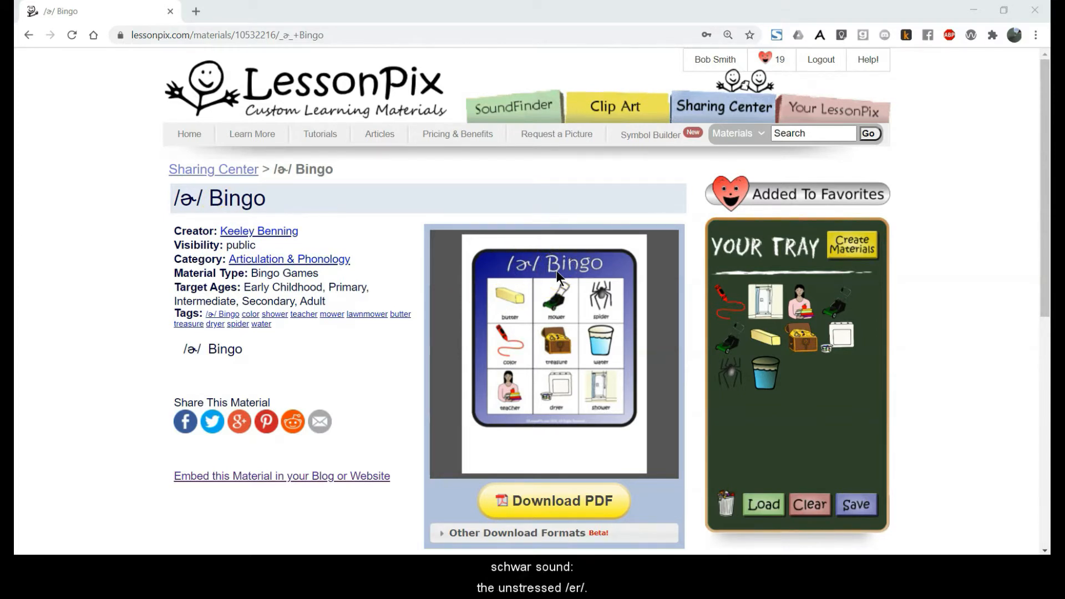
- Download /ə/ Bingo as PowerPoint Fixed (w/Tokens) from Other Download Formats
{"action": "scroll", "scroll_direction": "down", "scroll_amount": 3}
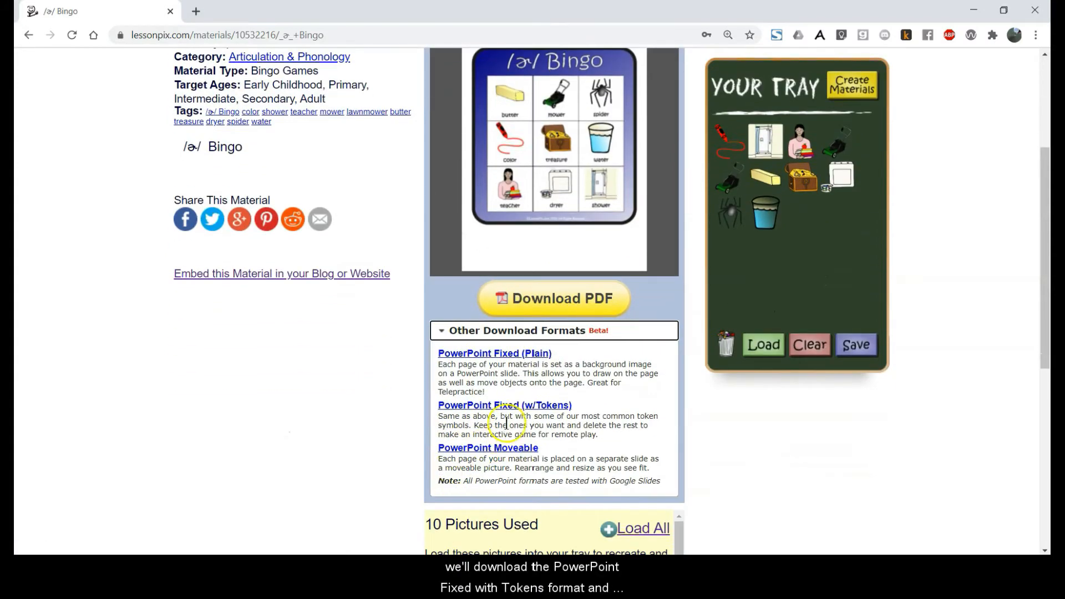
{"action": "left_click", "coordinate": [503, 405]}
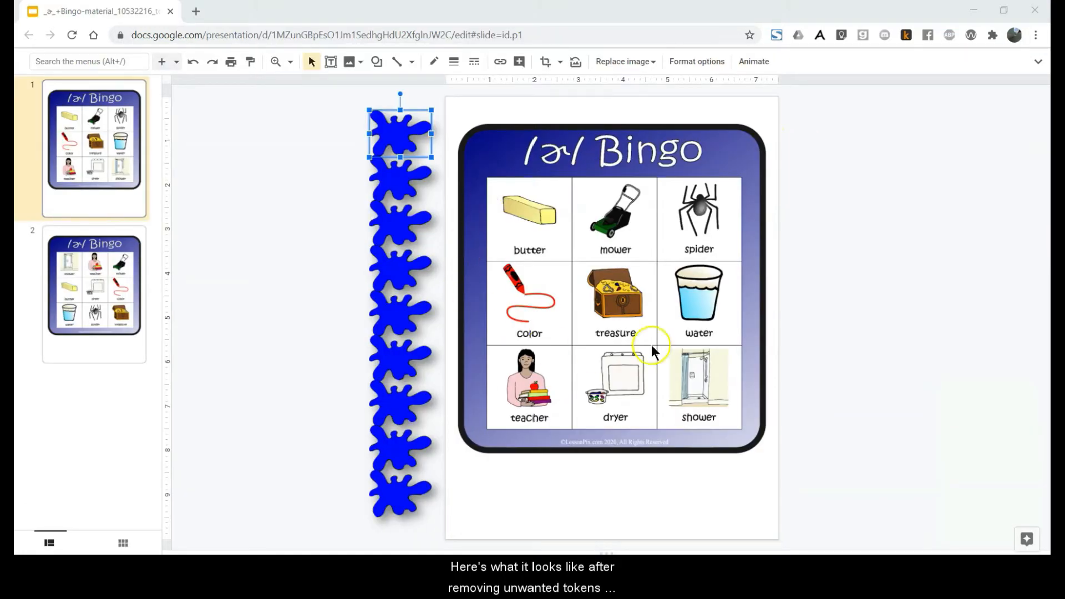
{"action": "mouse_move", "coordinate": [819, 247]}
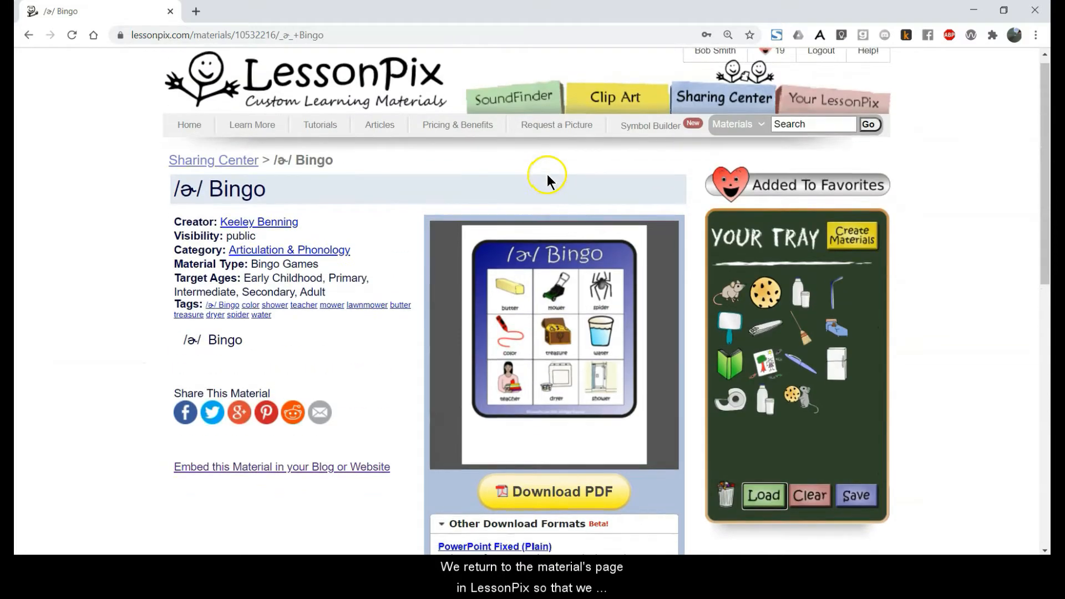
- Load All of the 10 Pictures Used by the bingo into the tray
{"action": "scroll", "scroll_direction": "down", "scroll_amount": 3}
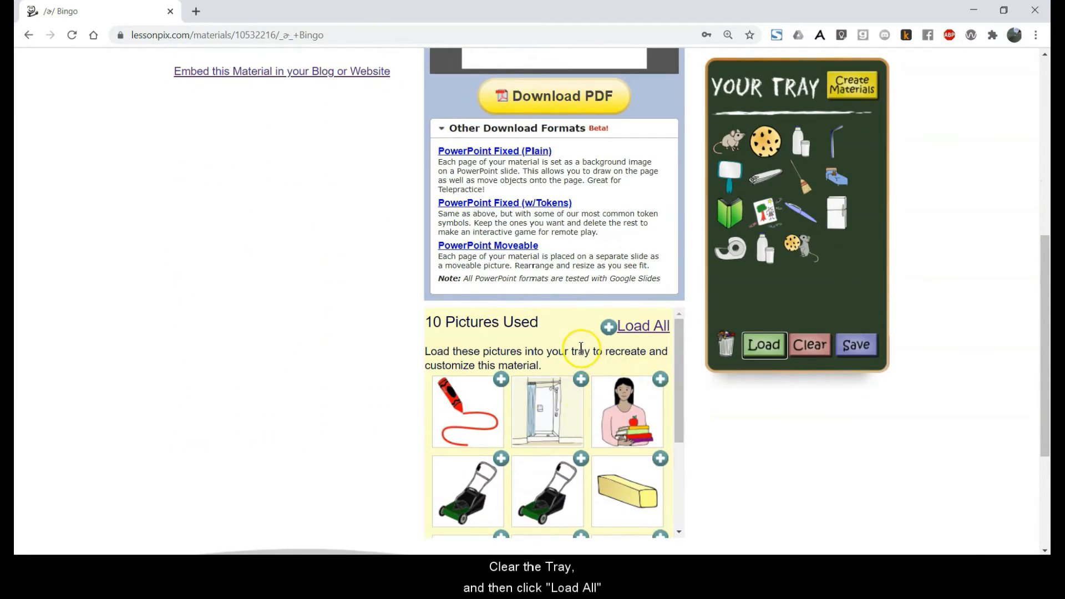
{"action": "left_click", "coordinate": [809, 345]}
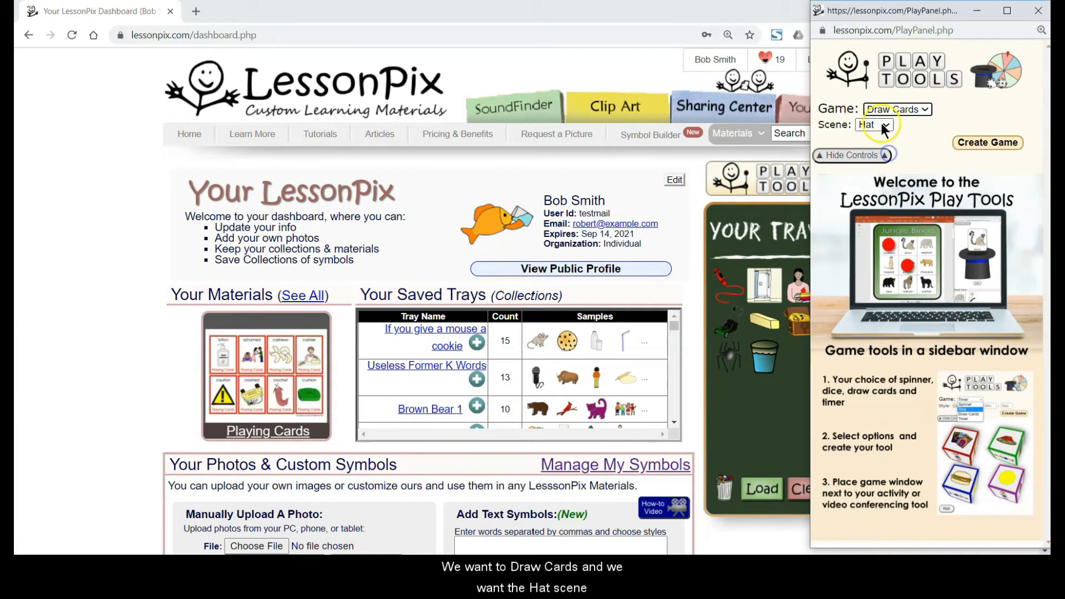
- Build a Draw Cards game using the Hat scene
{"action": "left_click", "coordinate": [988, 143]}
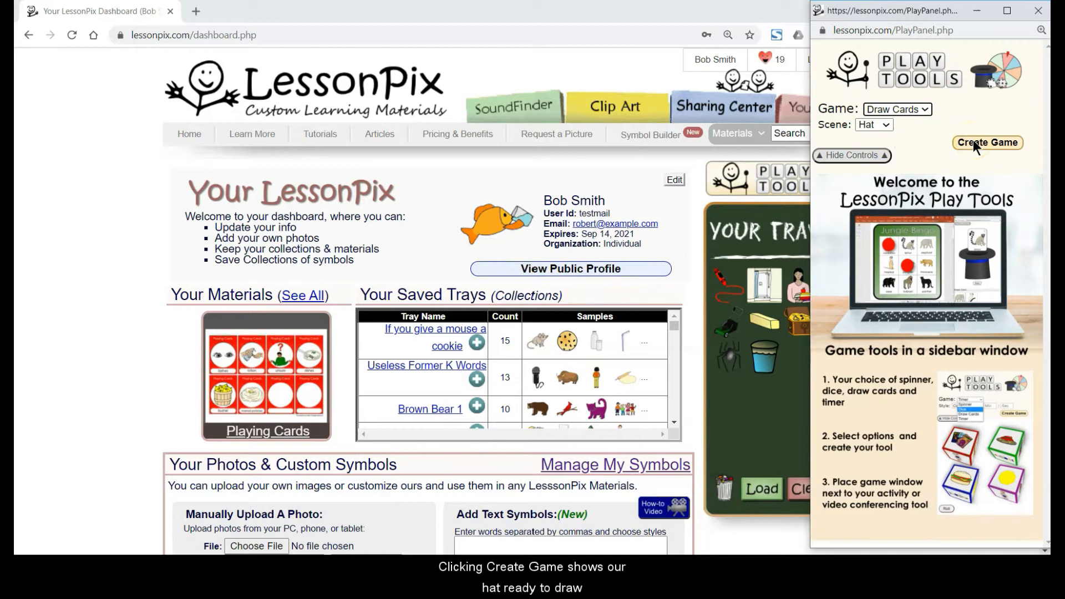
{"action": "left_click", "coordinate": [986, 144]}
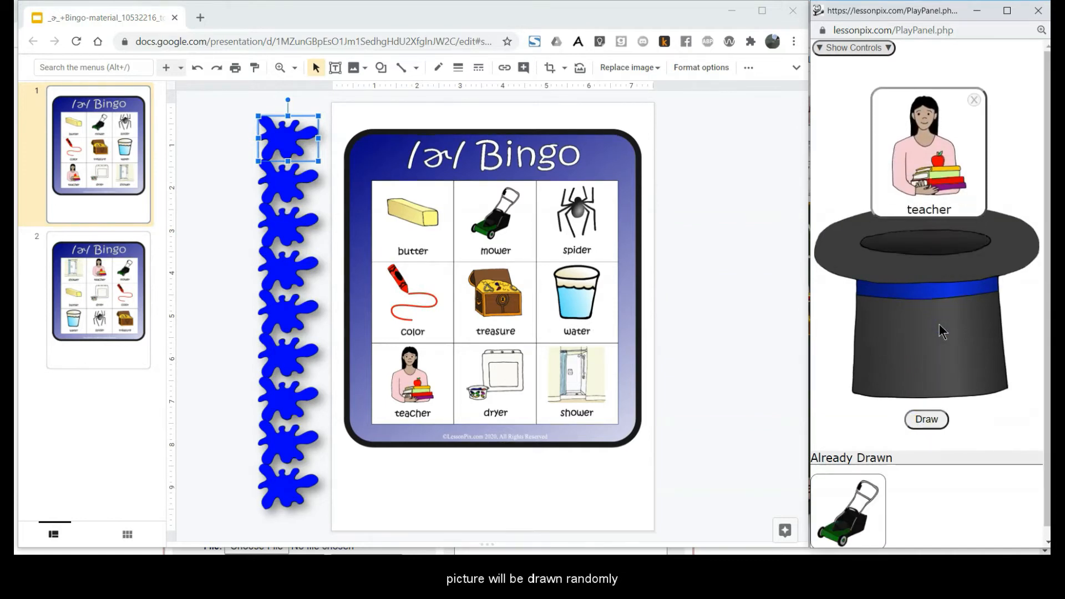
- Draw another card from the hat, then show controls and choose a different scene
{"action": "left_click", "coordinate": [925, 419]}
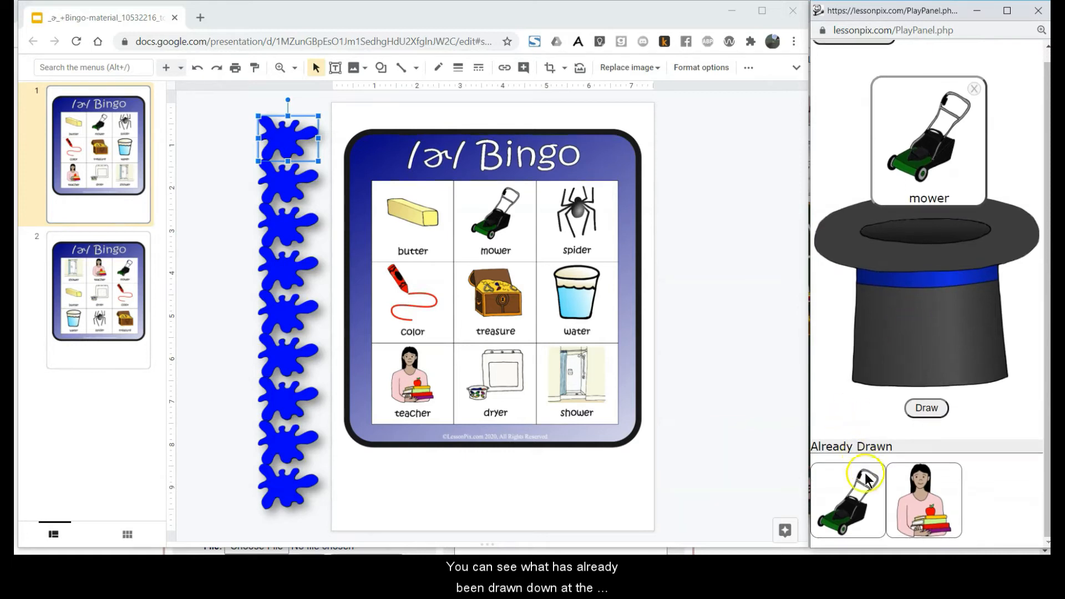
{"action": "mouse_move", "coordinate": [872, 447]}
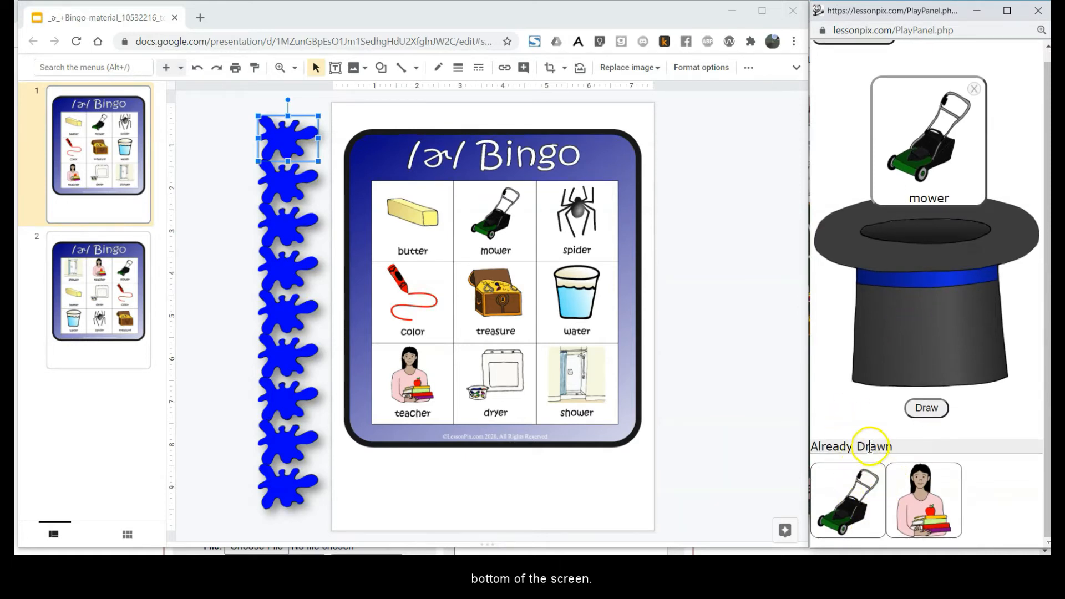
{"action": "left_click", "coordinate": [852, 48]}
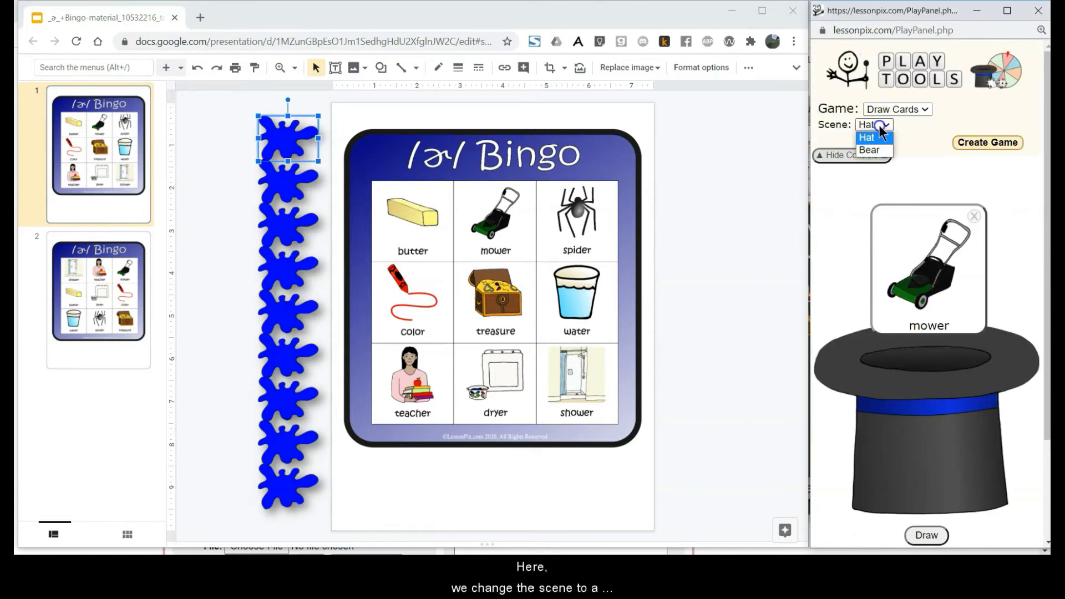
{"action": "left_click", "coordinate": [870, 150]}
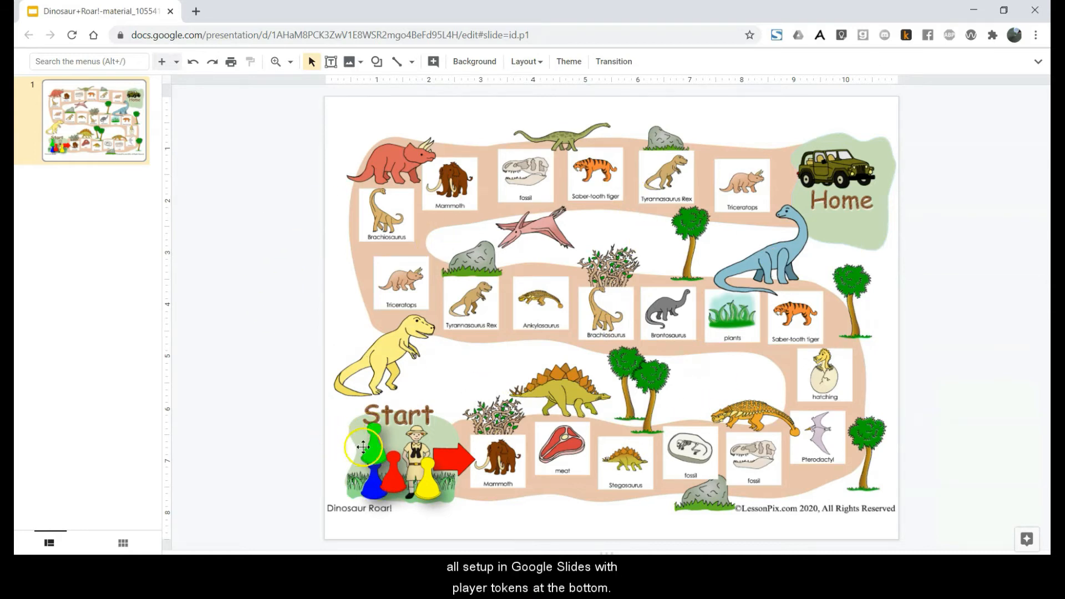
- Move the green token around the Dinosaur Roar board, then clear the tray of old pictures
{"action": "left_click_drag", "start_coordinate": [364, 445], "coordinate": [301, 418]}
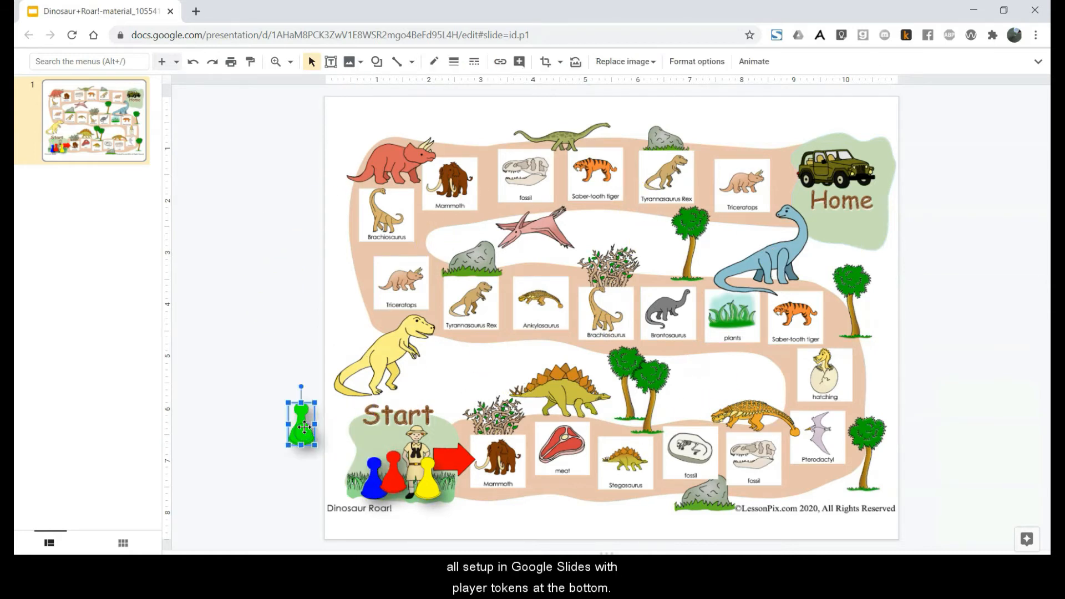
{"action": "left_click_drag", "start_coordinate": [300, 422], "coordinate": [376, 432]}
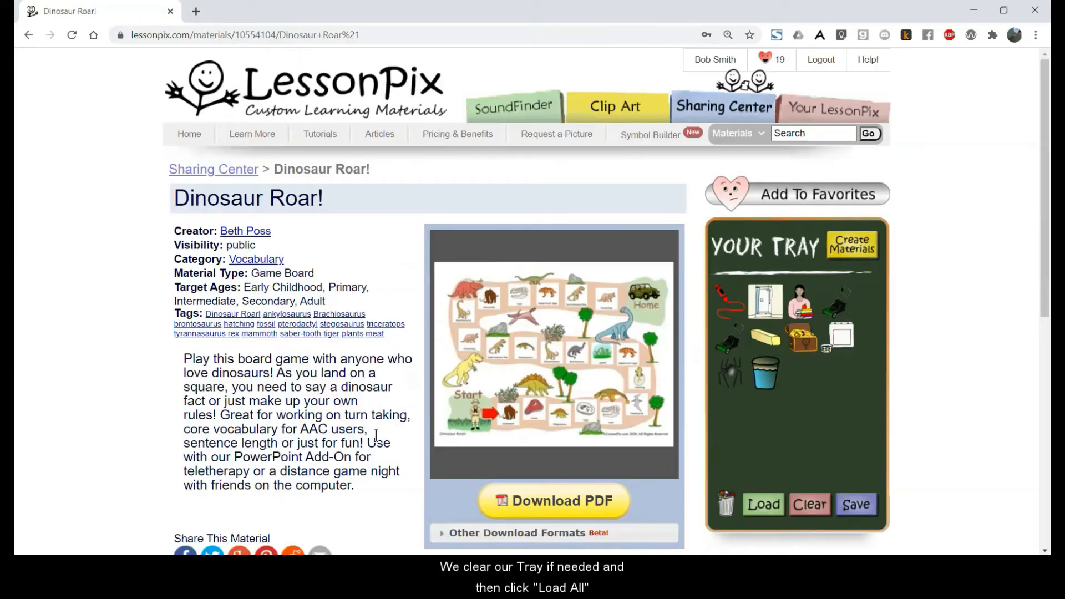
{"action": "left_click", "coordinate": [809, 504]}
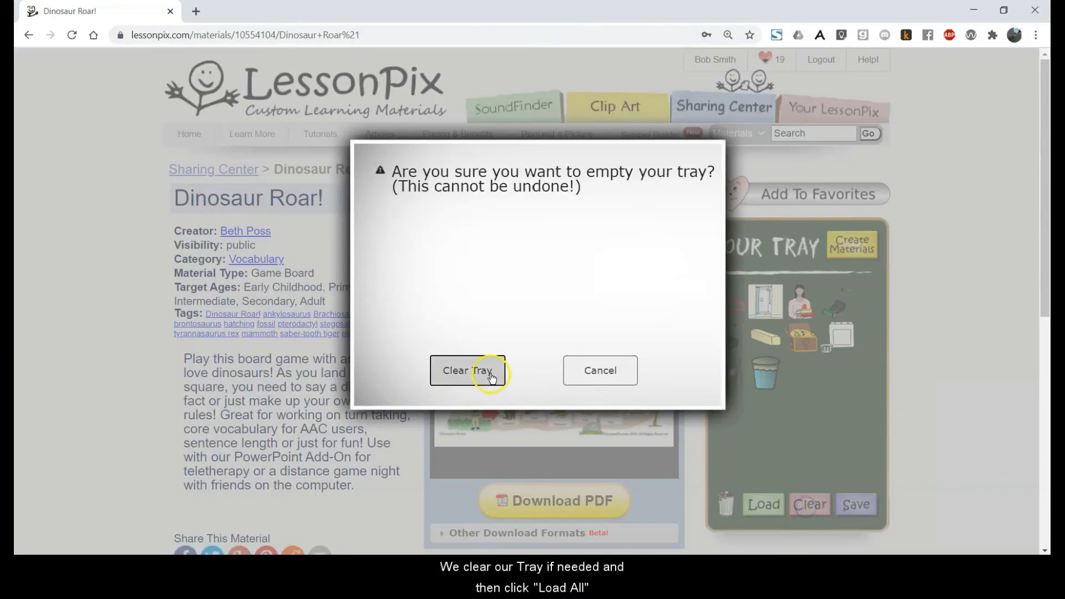
{"action": "left_click", "coordinate": [467, 371]}
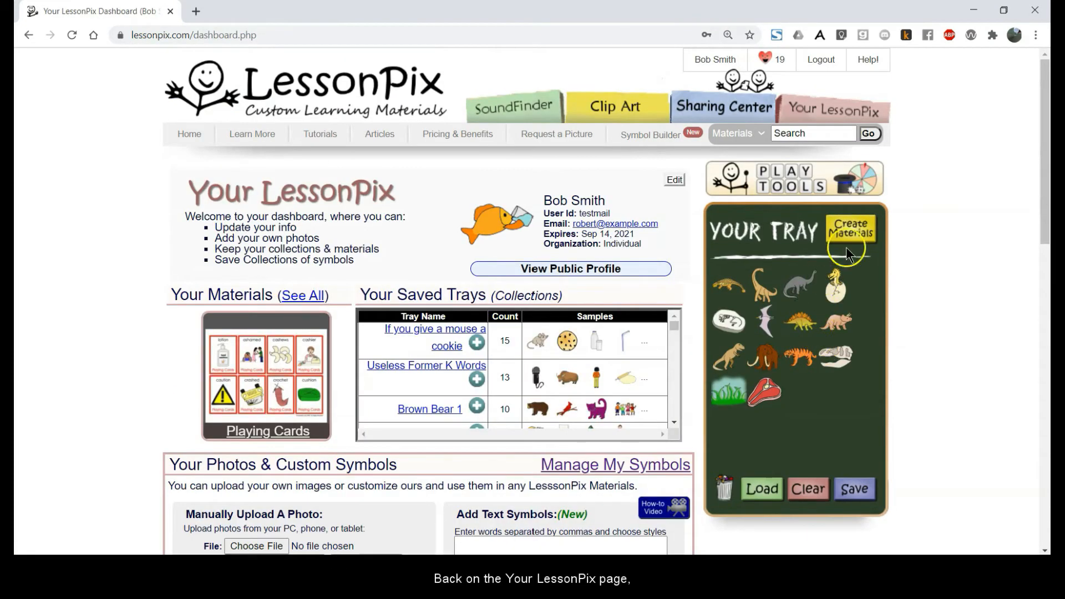
- Launch Play Tools and set the game to Spinner for the dinosaur pictures
{"action": "left_click", "coordinate": [793, 178]}
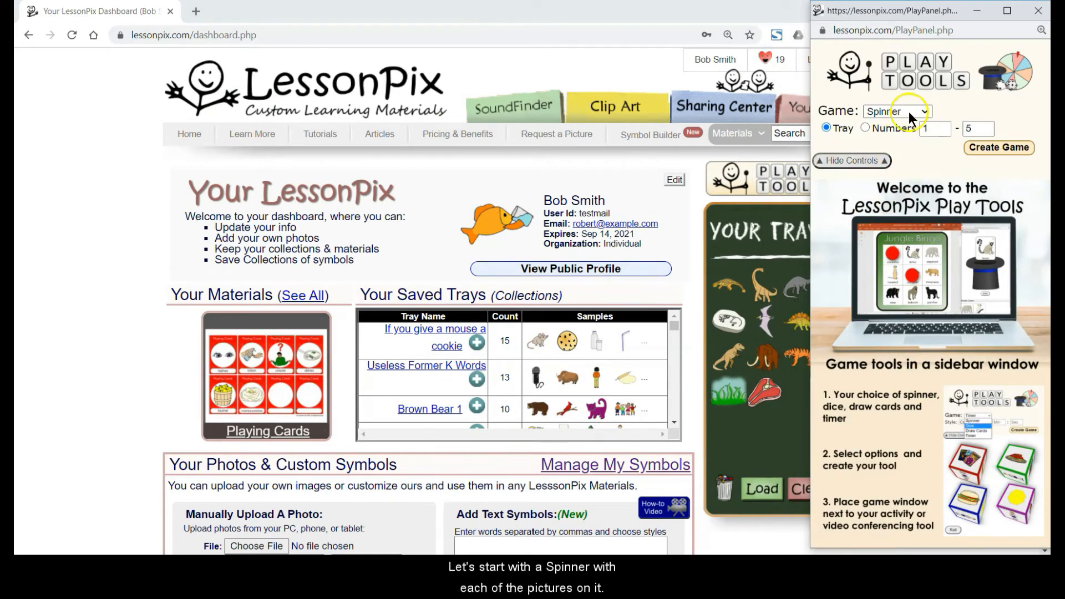
{"action": "left_click", "coordinate": [999, 148]}
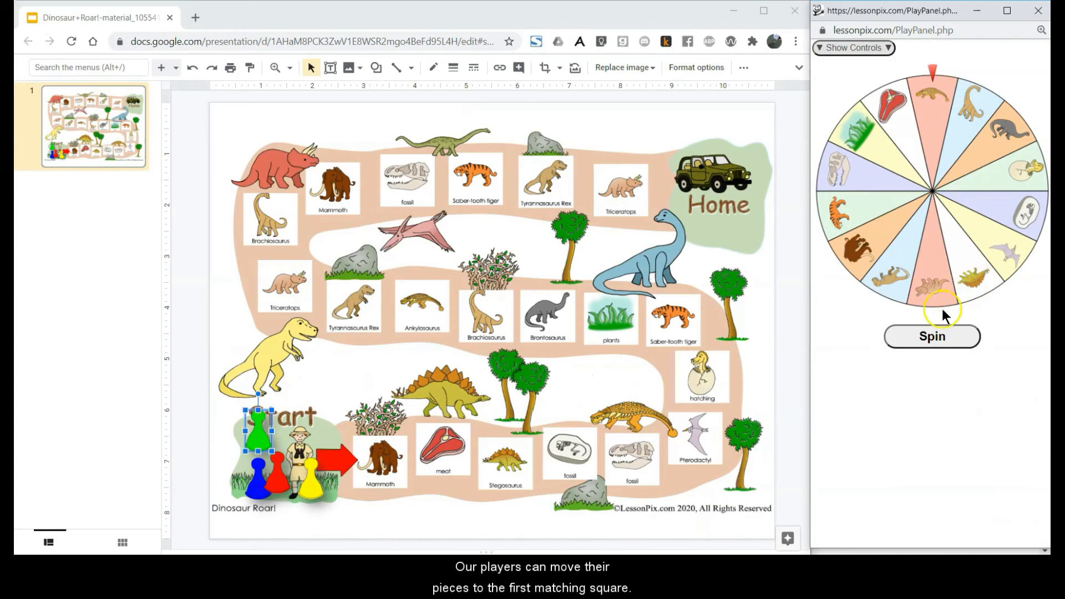
- Spin to land on Saber-tooth tiger, move the yellow token there, and show controls
{"action": "left_click", "coordinate": [931, 336]}
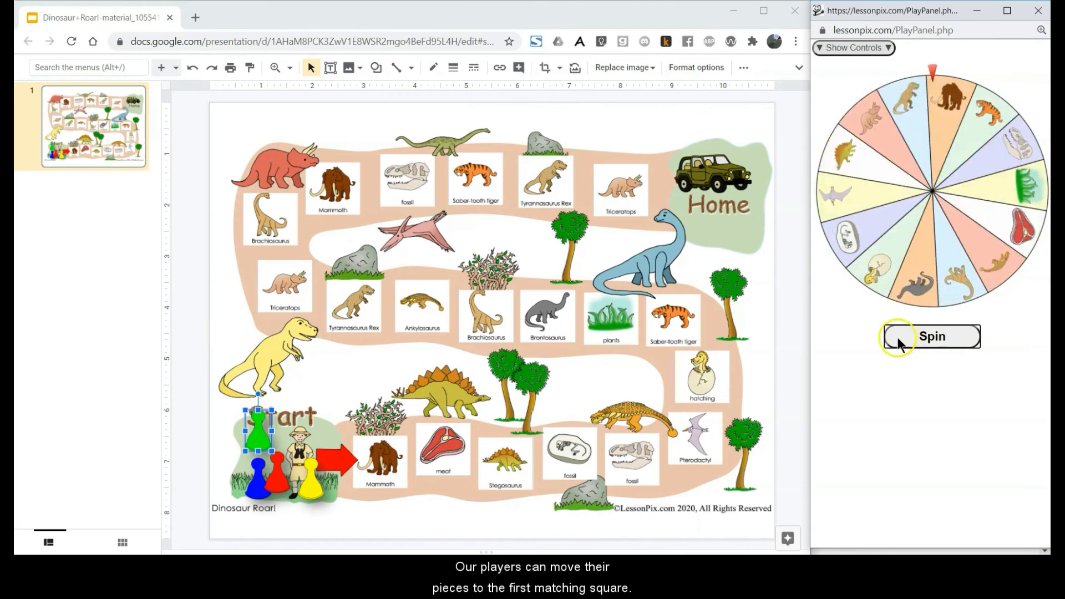
{"action": "left_click", "coordinate": [931, 337]}
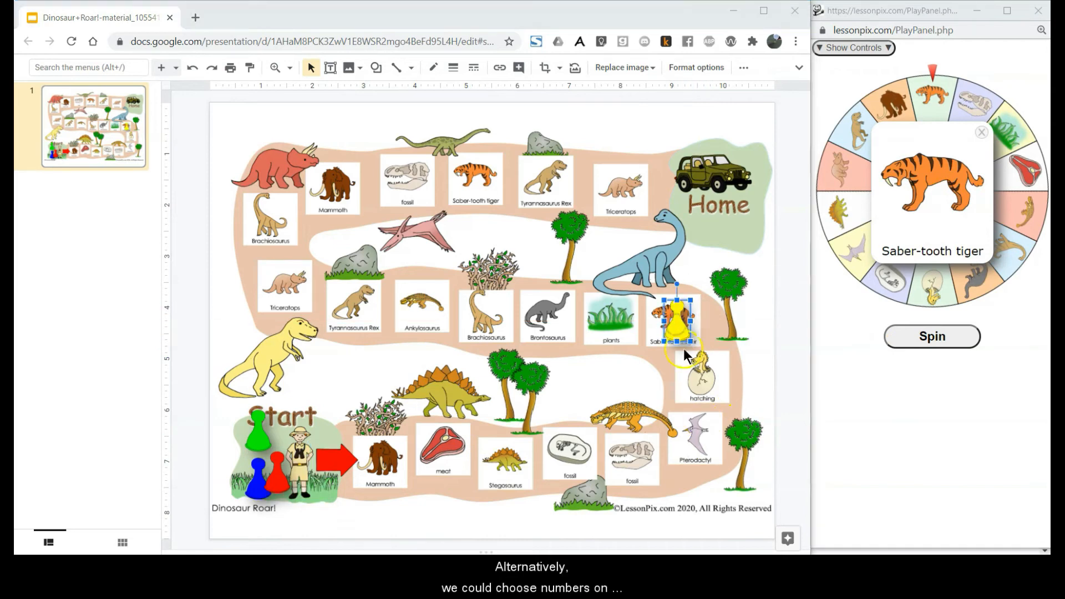
{"action": "left_click", "coordinate": [855, 47]}
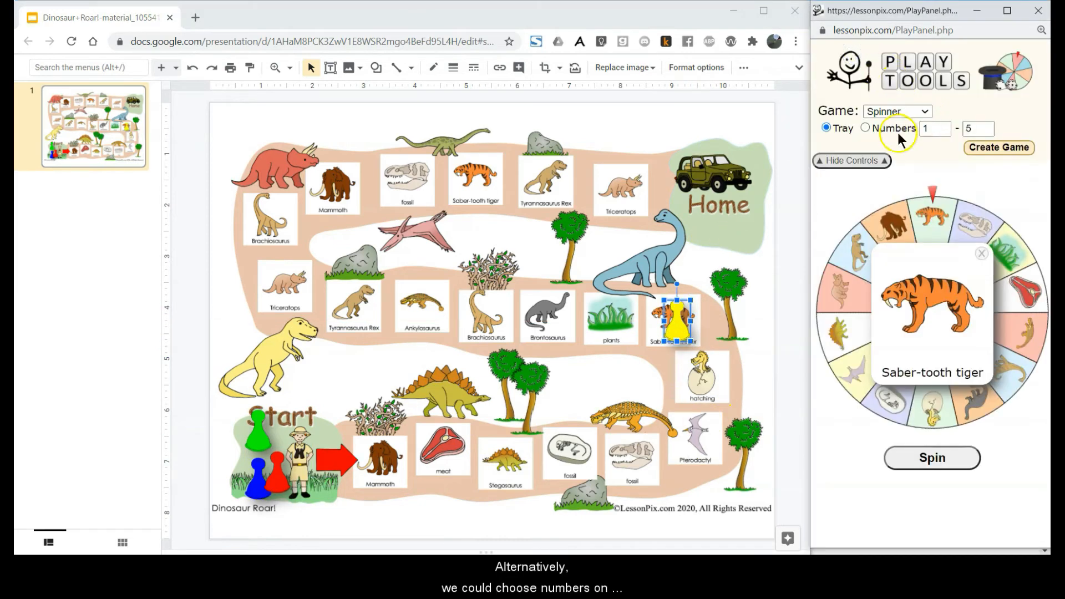
- Make a Numbers 1–10 wheel, spin to get 2, move the red token, and show controls
{"action": "left_click", "coordinate": [865, 128]}
{"action": "type", "text": "10"}
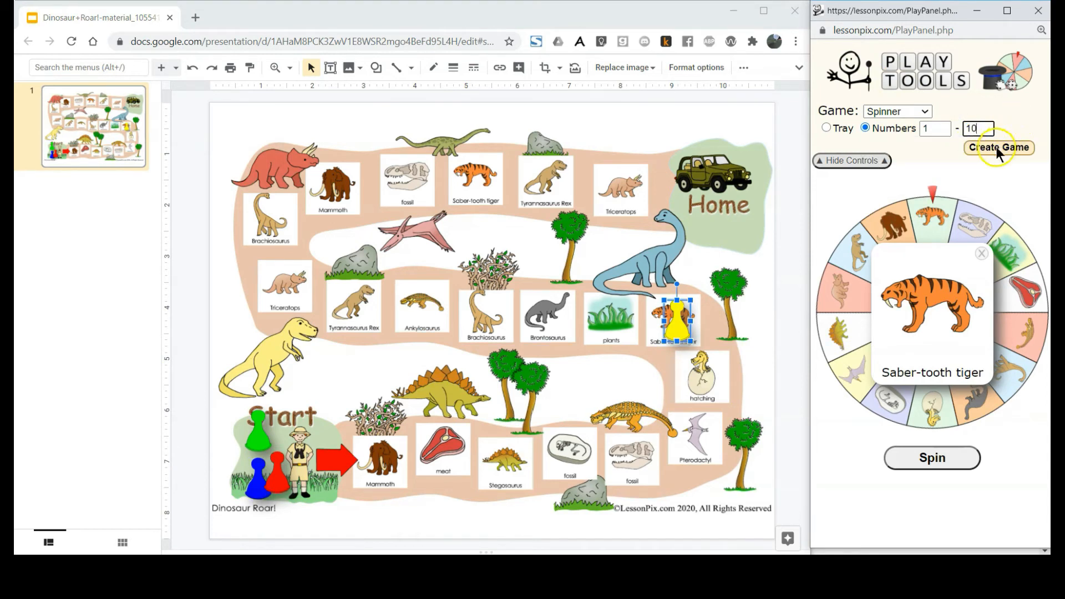
{"action": "left_click", "coordinate": [997, 148]}
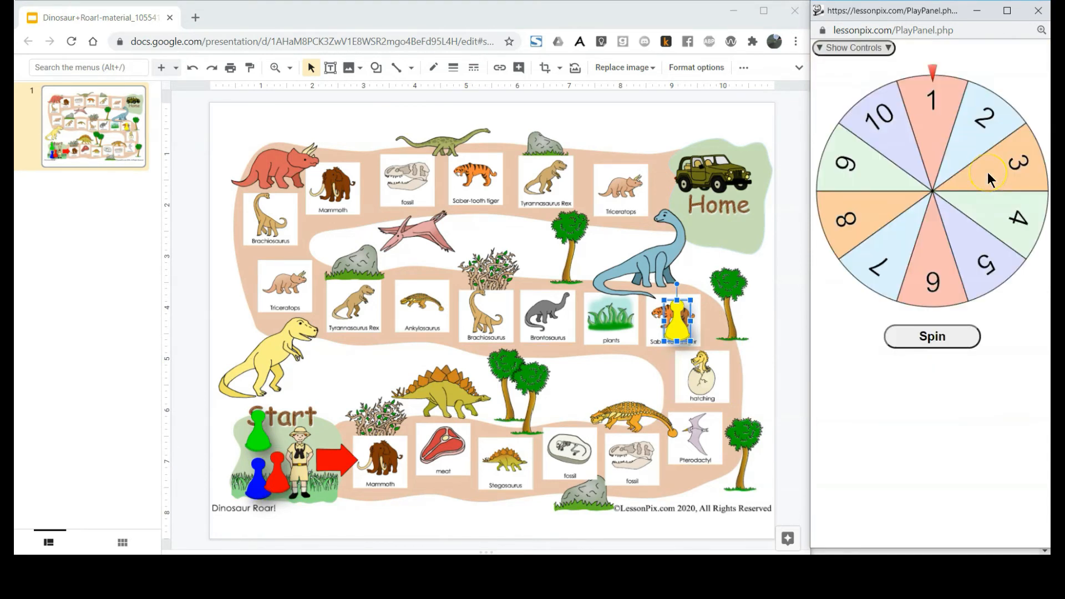
{"action": "left_click", "coordinate": [931, 336]}
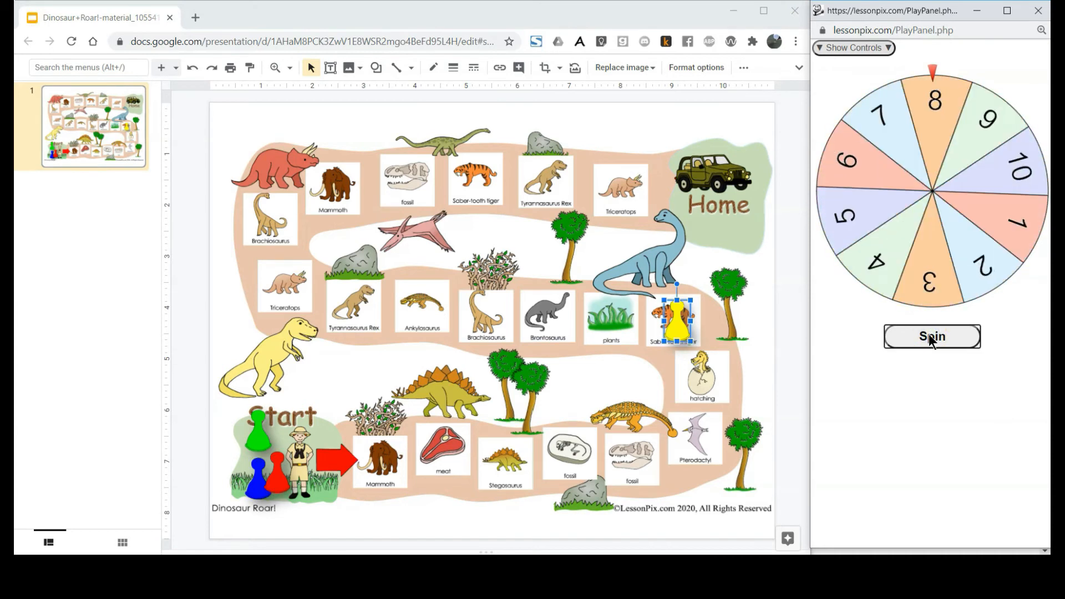
{"action": "left_click", "coordinate": [931, 336]}
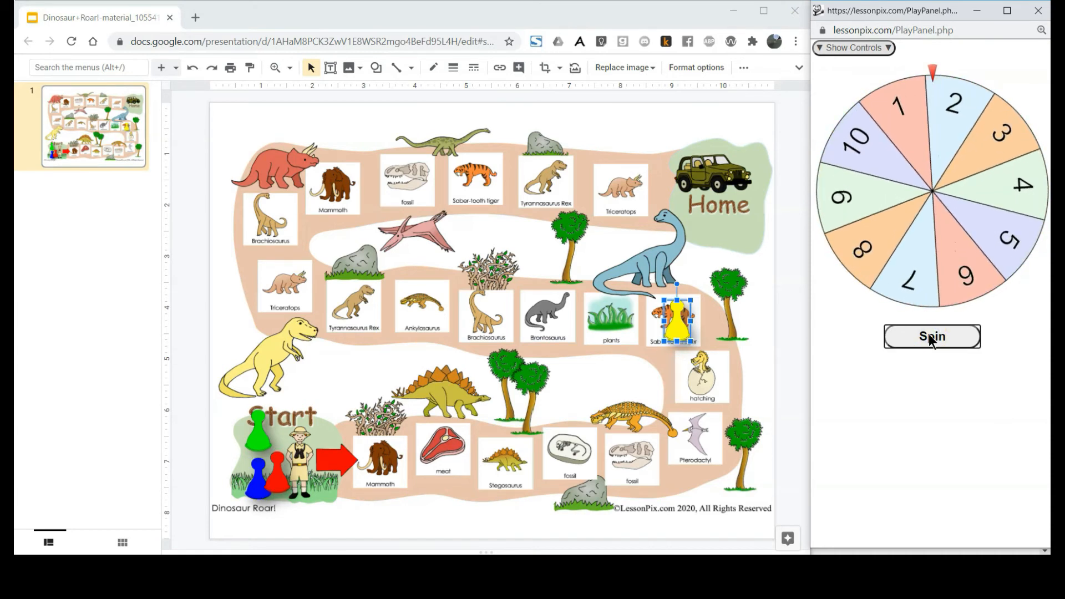
{"action": "left_click", "coordinate": [931, 336]}
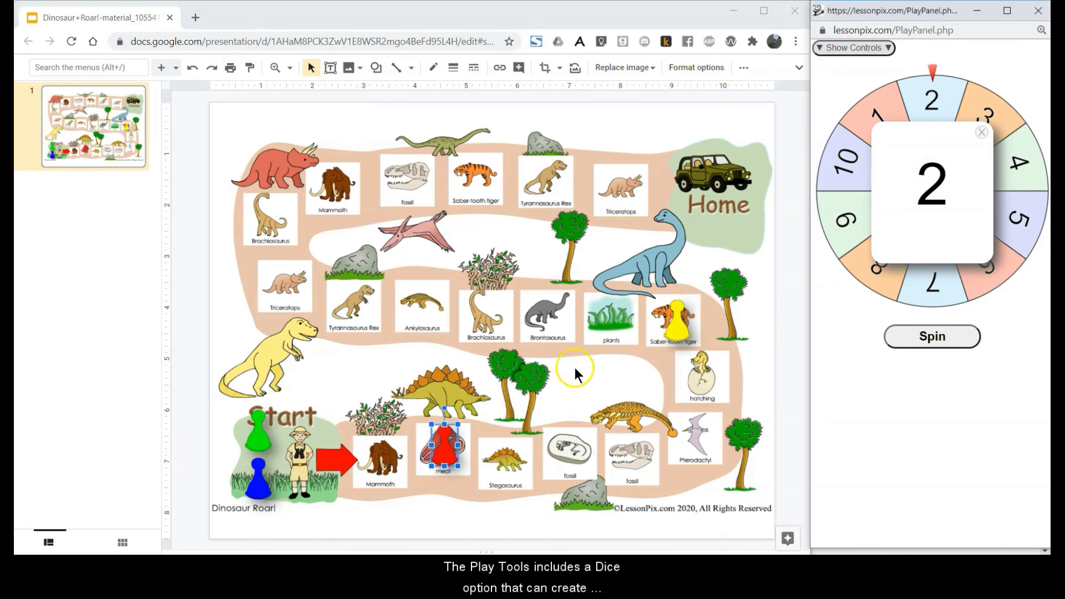
{"action": "left_click", "coordinate": [852, 47]}
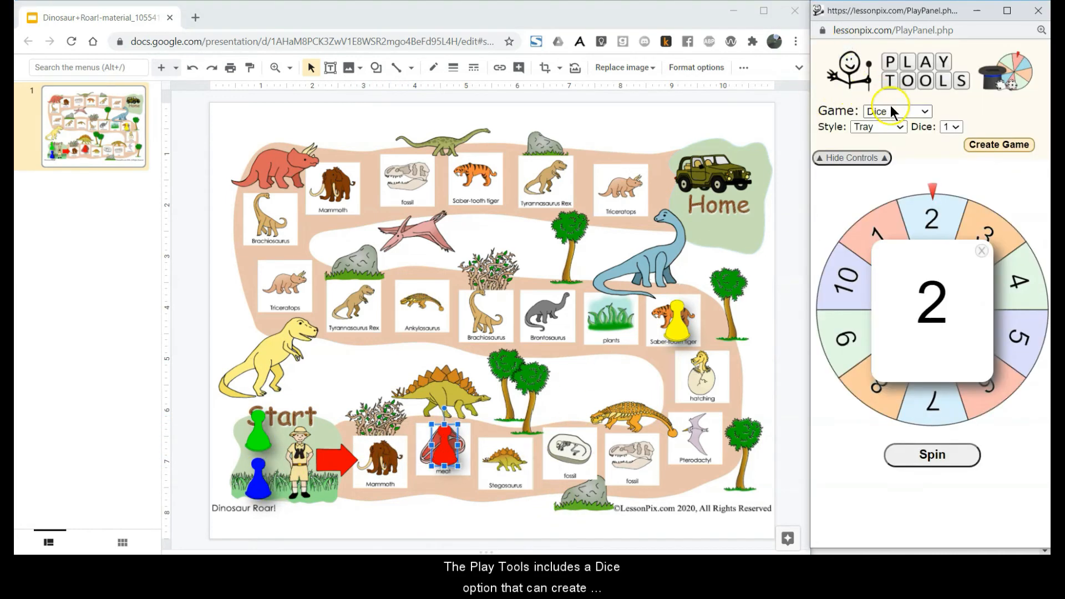
- Create a single dinosaur-picture die from the tray, then switch the dice style to dots
{"action": "left_click", "coordinate": [852, 158]}
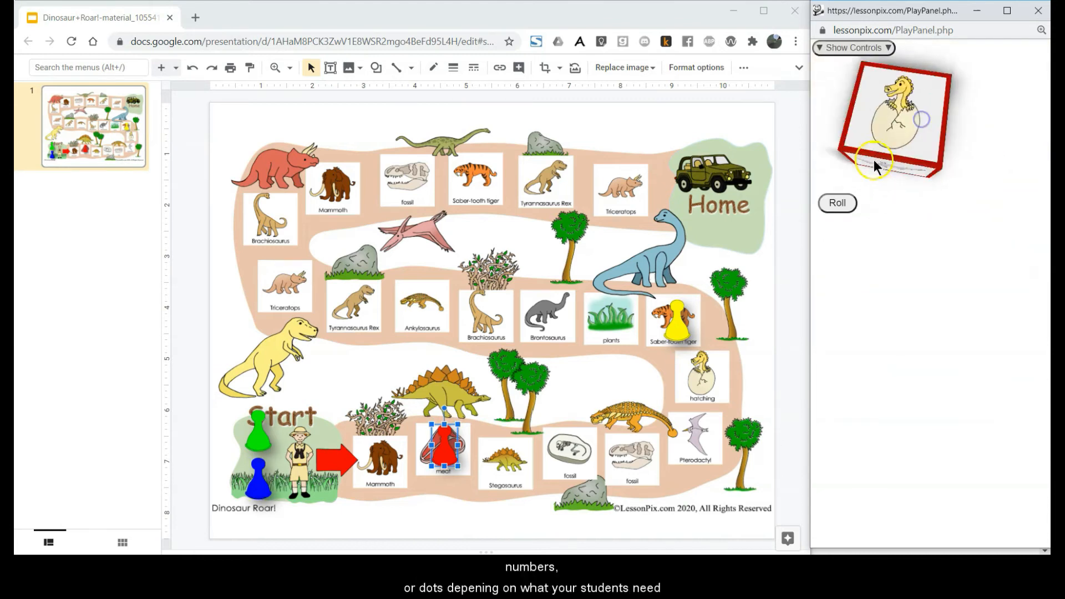
{"action": "left_click", "coordinate": [853, 47]}
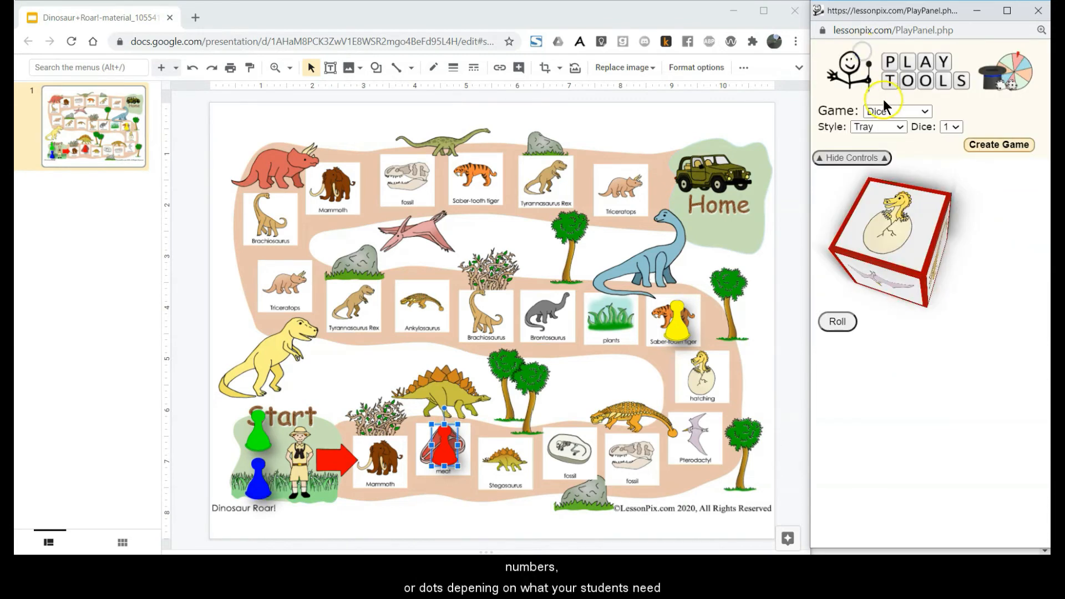
{"action": "left_click", "coordinate": [876, 127]}
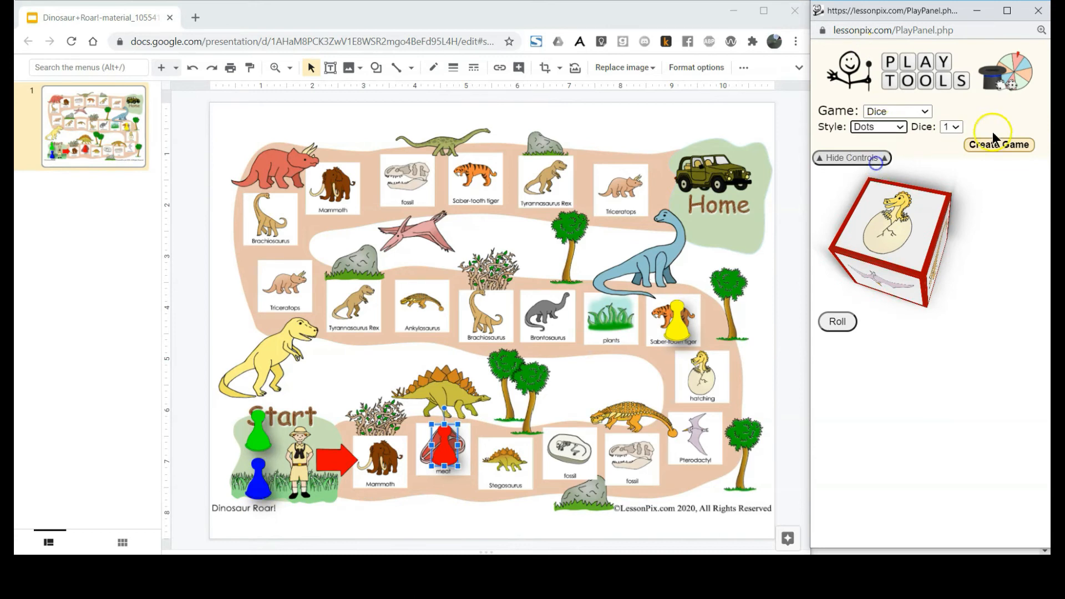
- Create two dotted dice and roll them, landing on five and three
{"action": "left_click", "coordinate": [951, 126]}
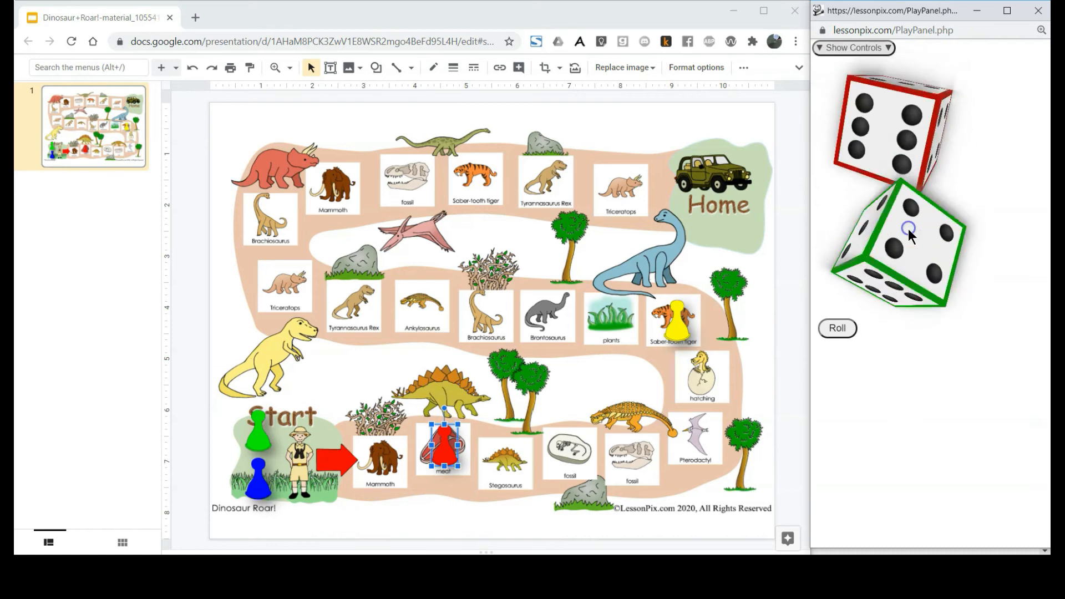
{"action": "left_click", "coordinate": [837, 329]}
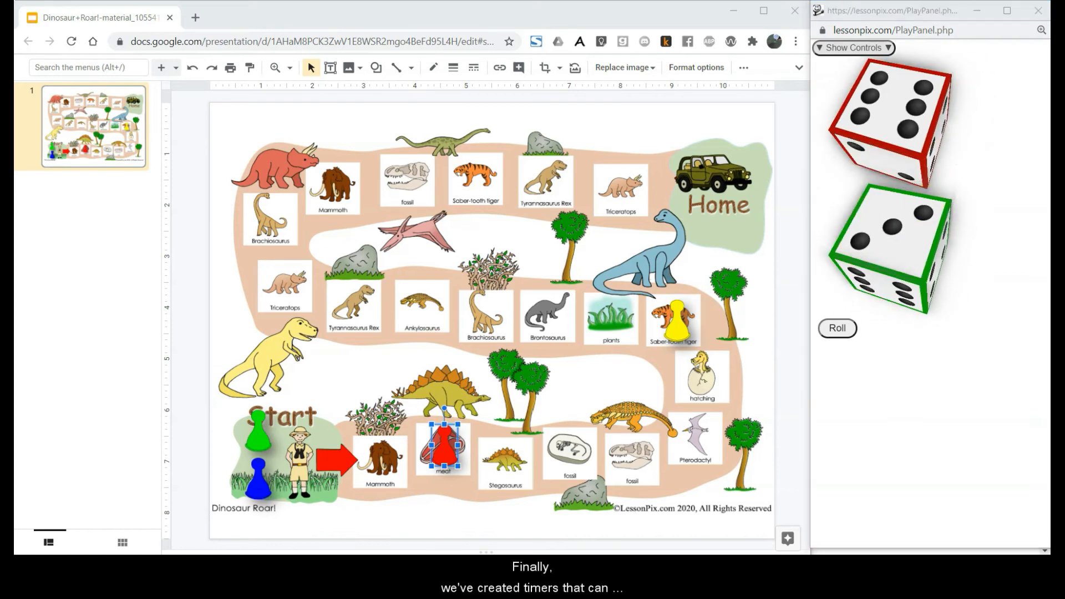
{"action": "left_click", "coordinate": [897, 111]}
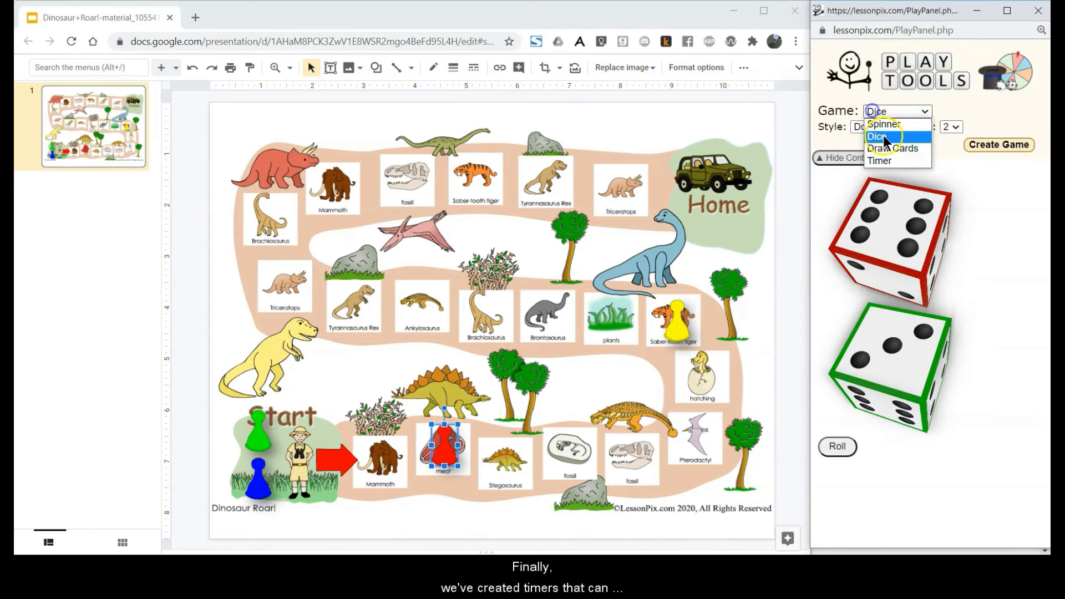
- Build a five-minute Count Down timer as the game
{"action": "left_click", "coordinate": [880, 160]}
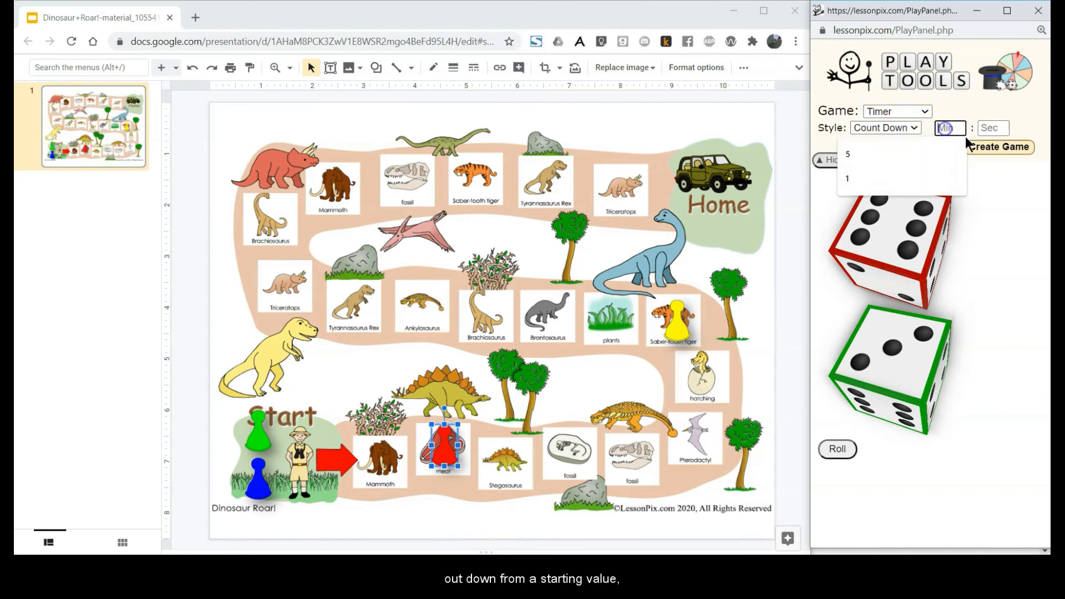
{"action": "left_click", "coordinate": [885, 127]}
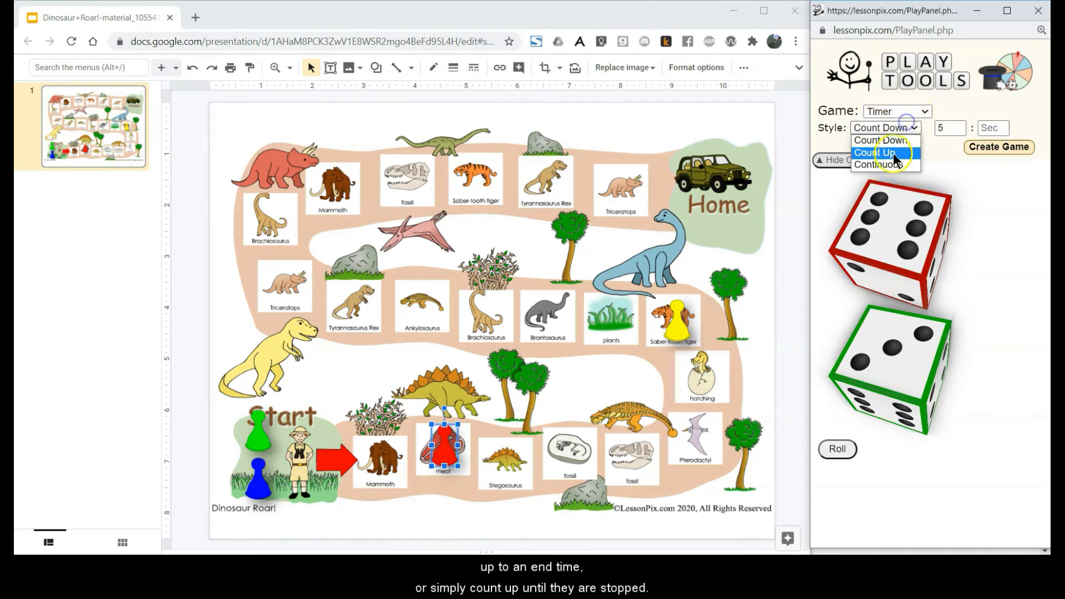
{"action": "left_click", "coordinate": [998, 148]}
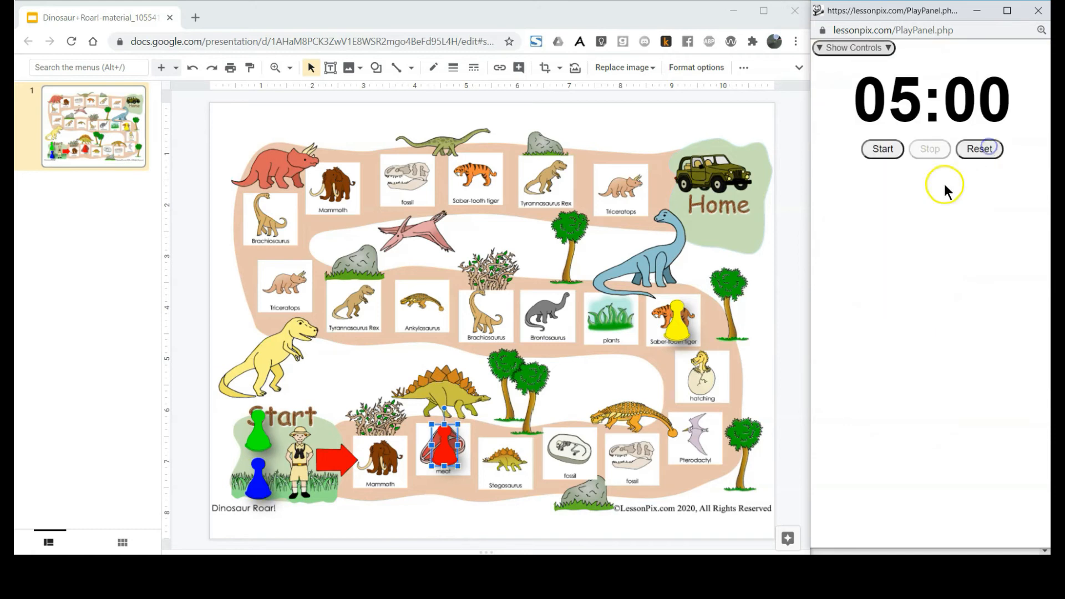
{"action": "left_click", "coordinate": [882, 148]}
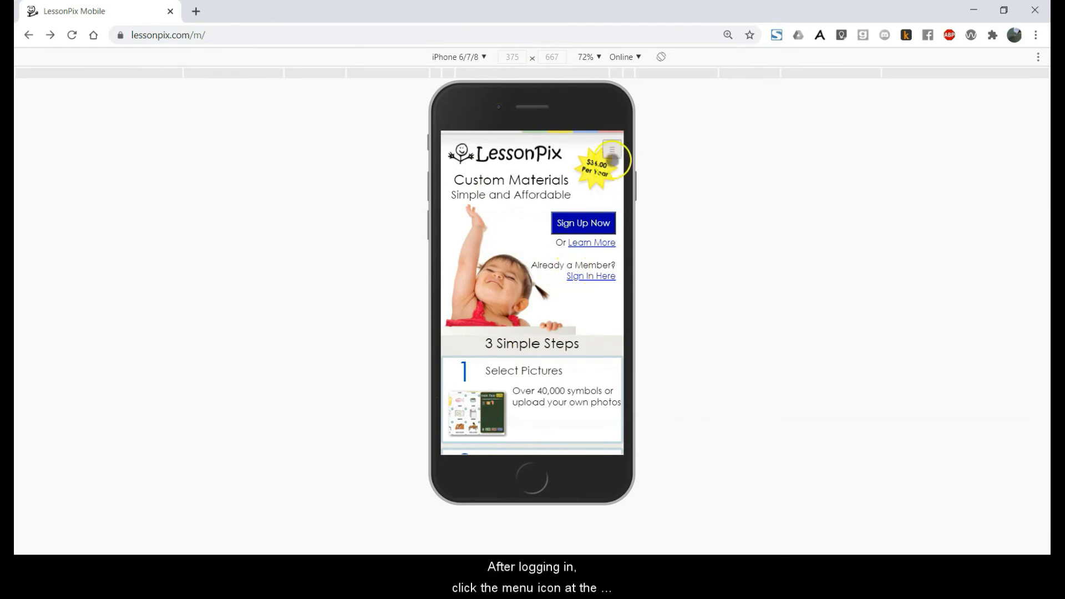
- In the lessonpix.com/m phone view, create a dinosaur picture spinner and spin it a few times
{"action": "left_click", "coordinate": [611, 151]}
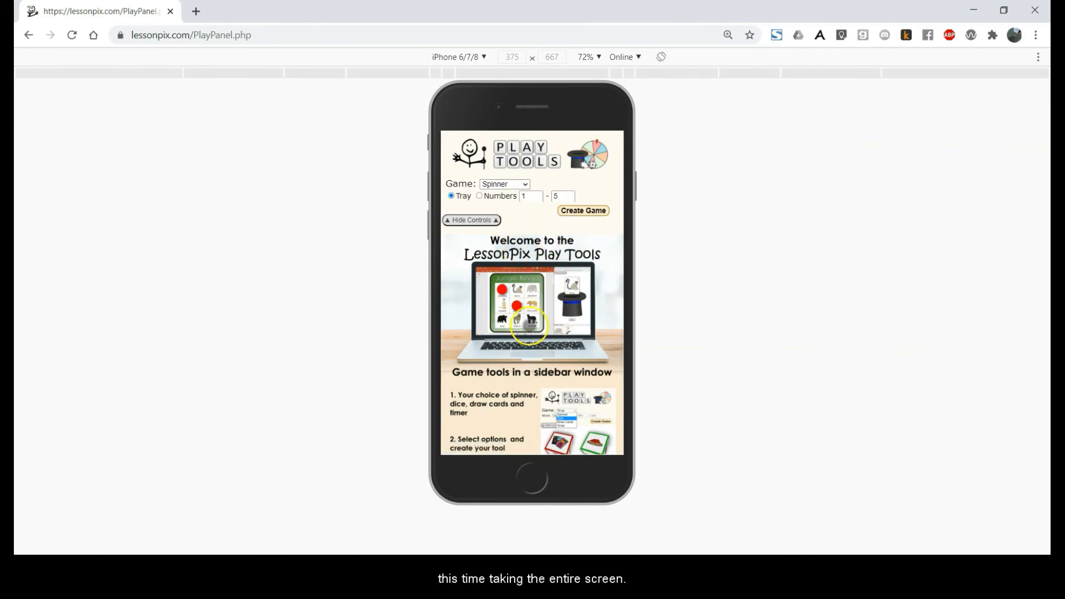
{"action": "left_click", "coordinate": [583, 209]}
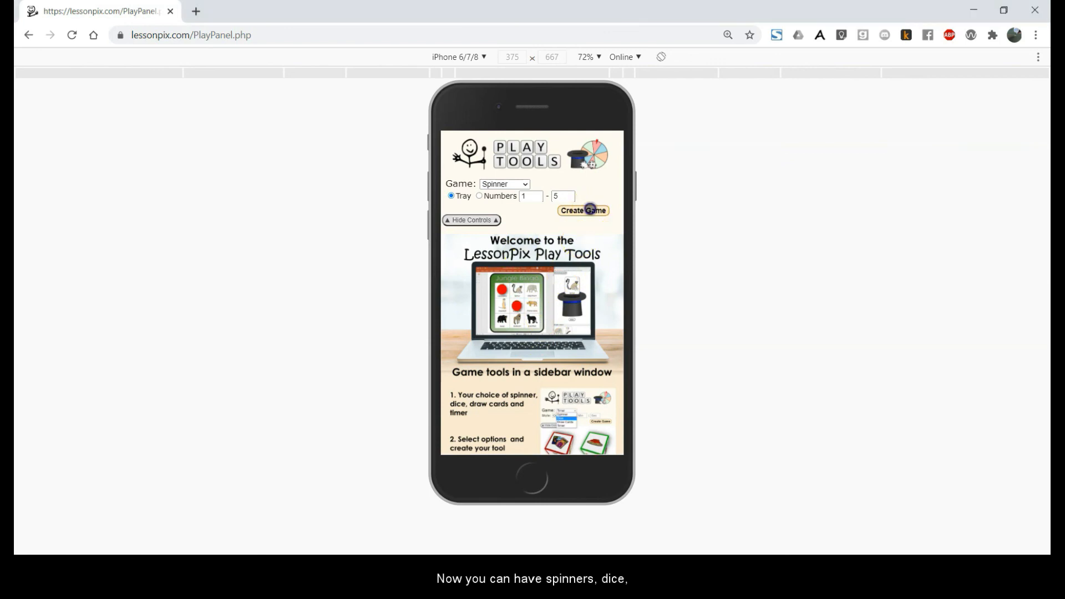
{"action": "left_click", "coordinate": [583, 210]}
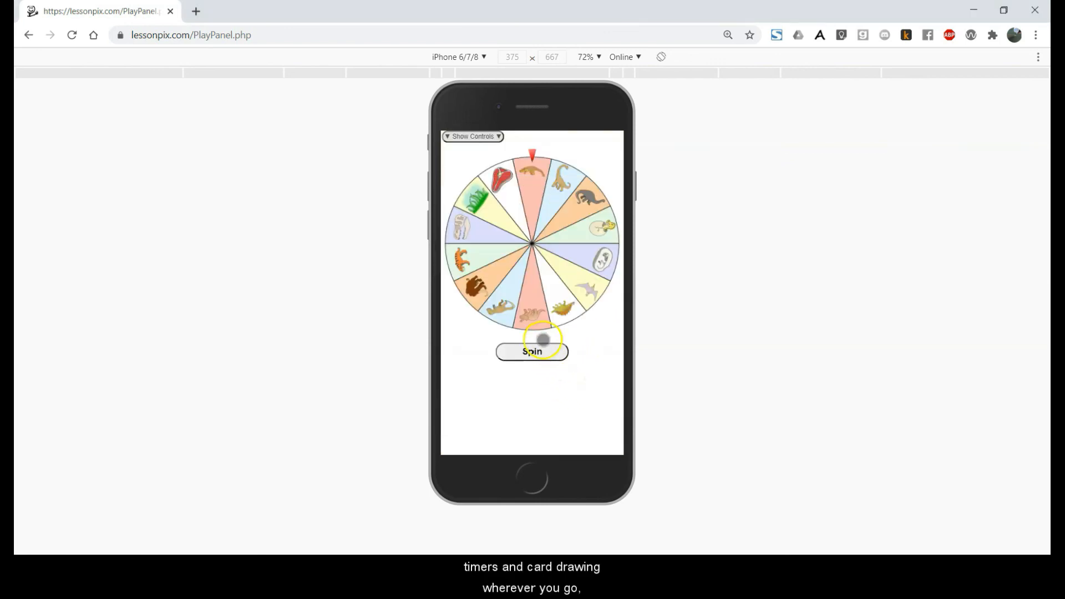
{"action": "left_click", "coordinate": [531, 351]}
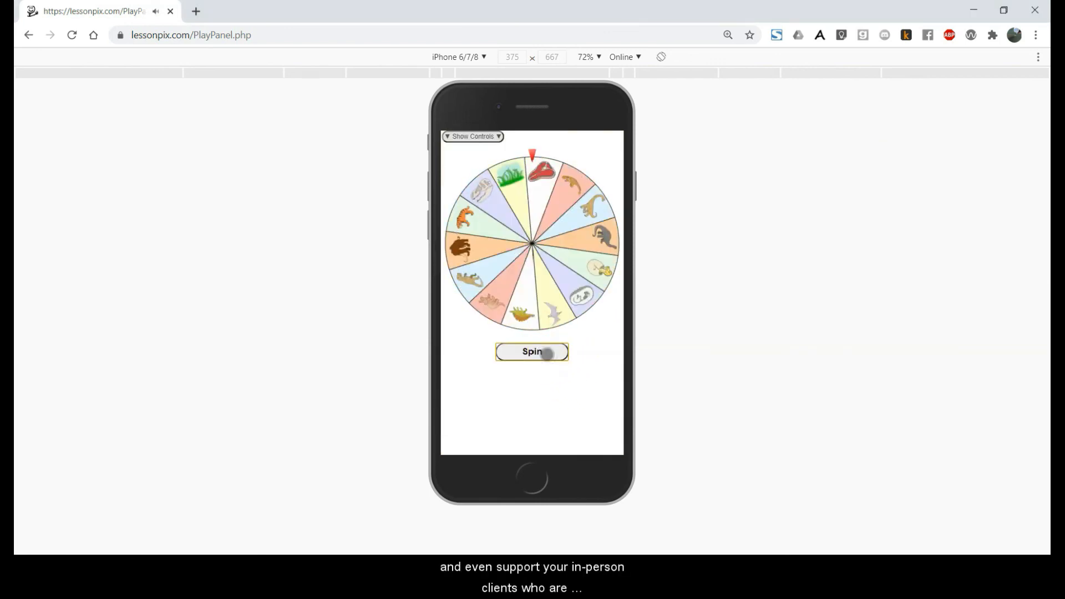
{"action": "left_click", "coordinate": [532, 351]}
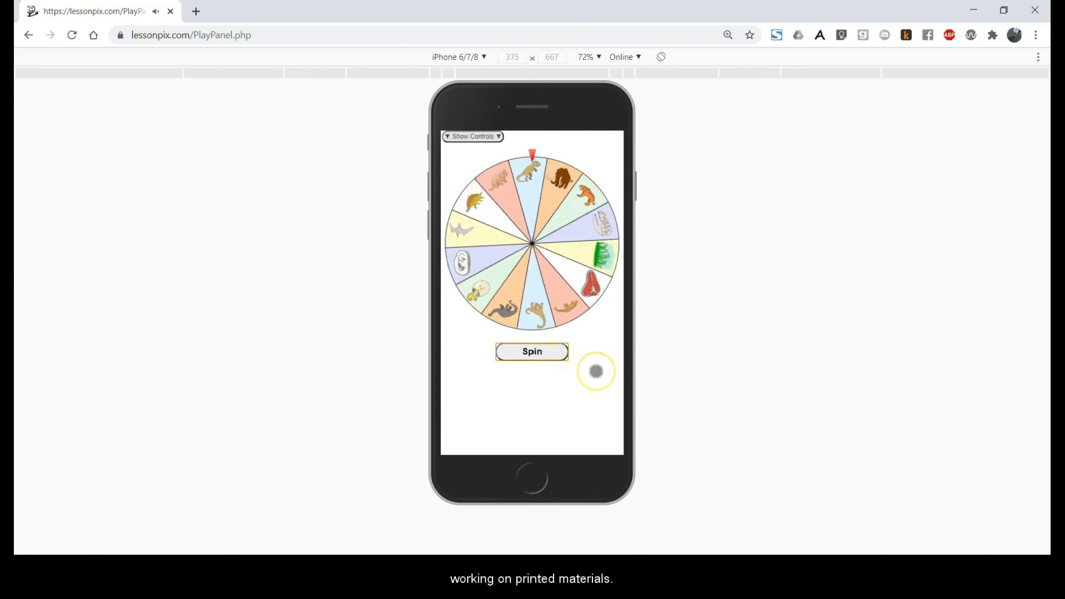
{"action": "left_click", "coordinate": [532, 352]}
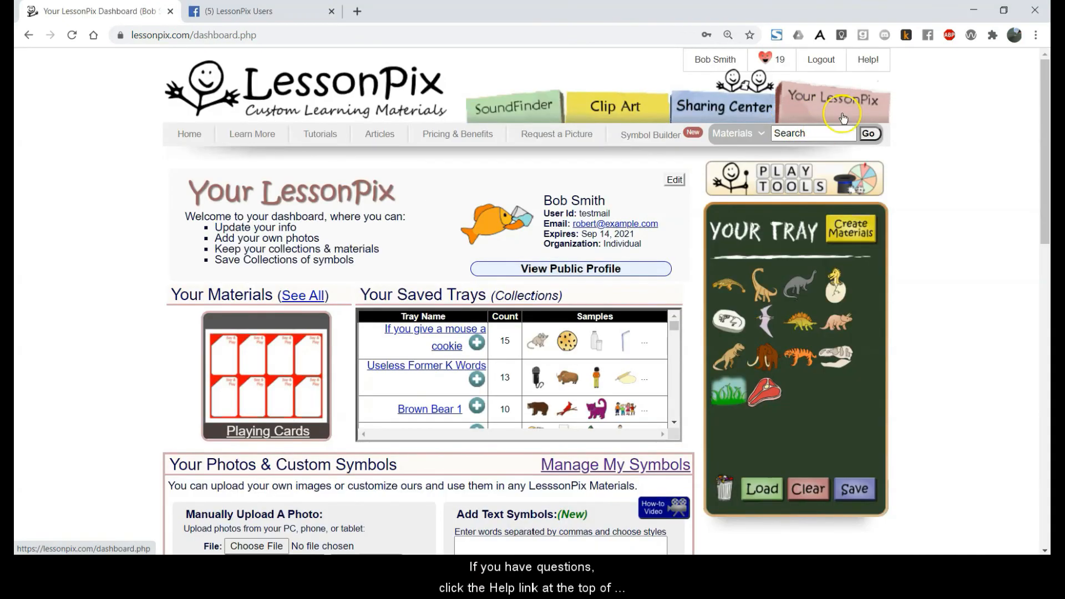
- Visit the LessonPix Help page and the LessonPix Users Facebook group
{"action": "left_click", "coordinate": [868, 59]}
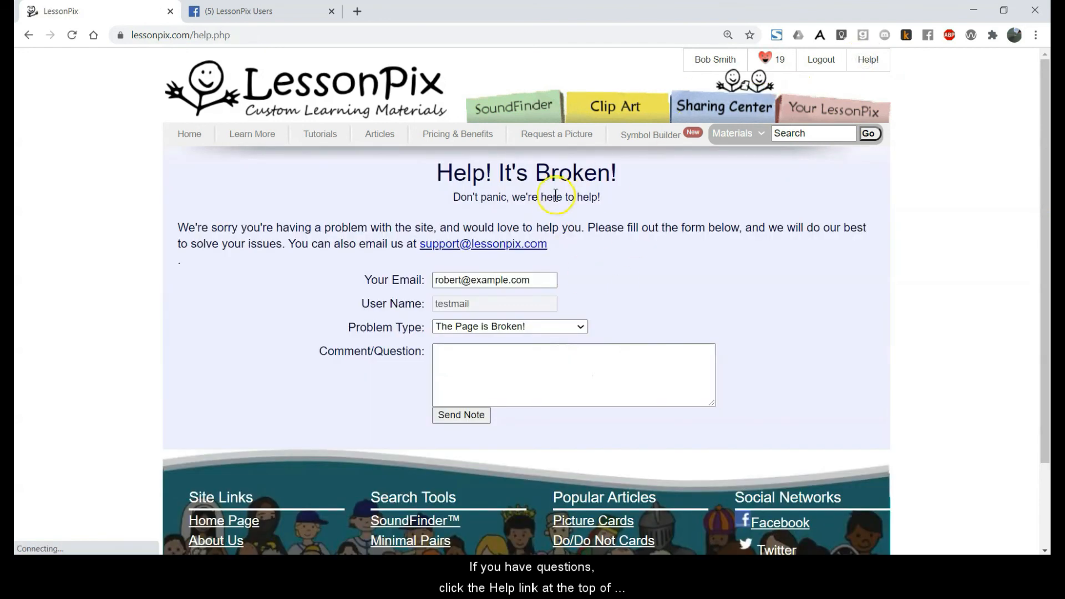
{"action": "left_click", "coordinate": [259, 11]}
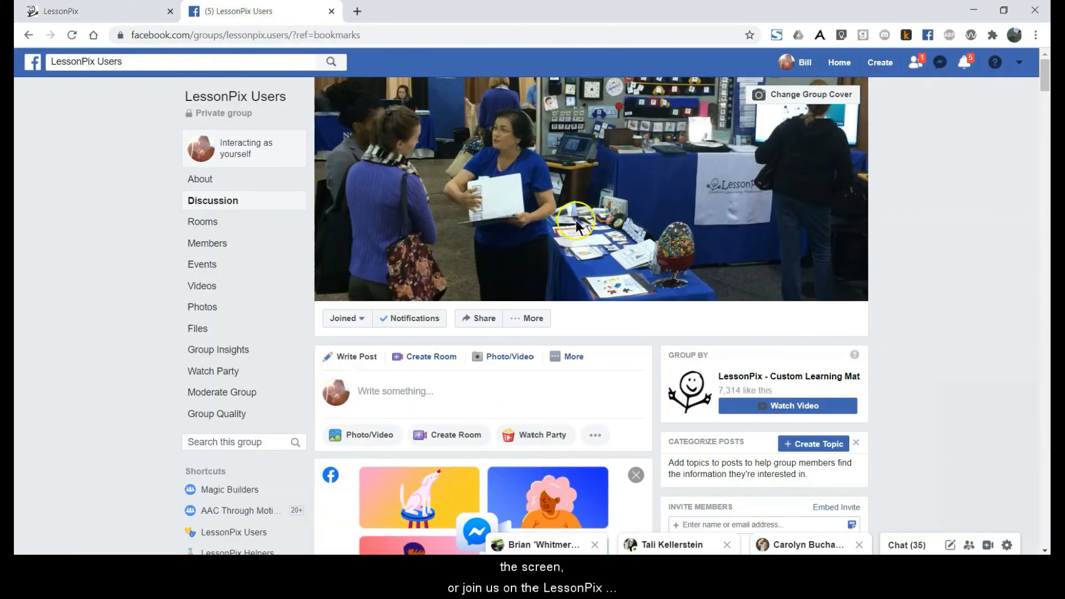
{"action": "mouse_move", "coordinate": [921, 217]}
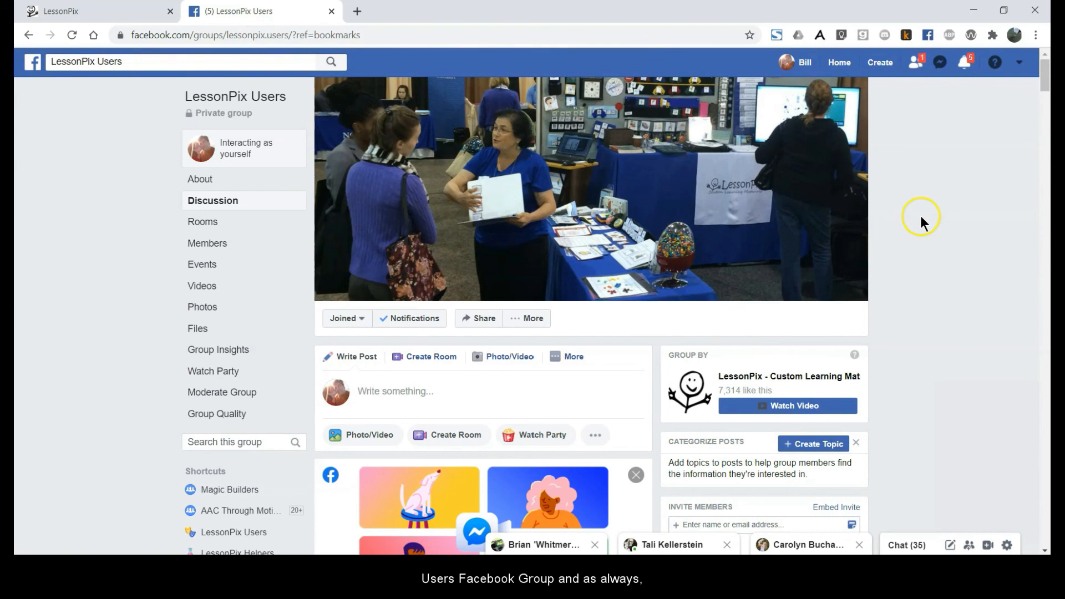